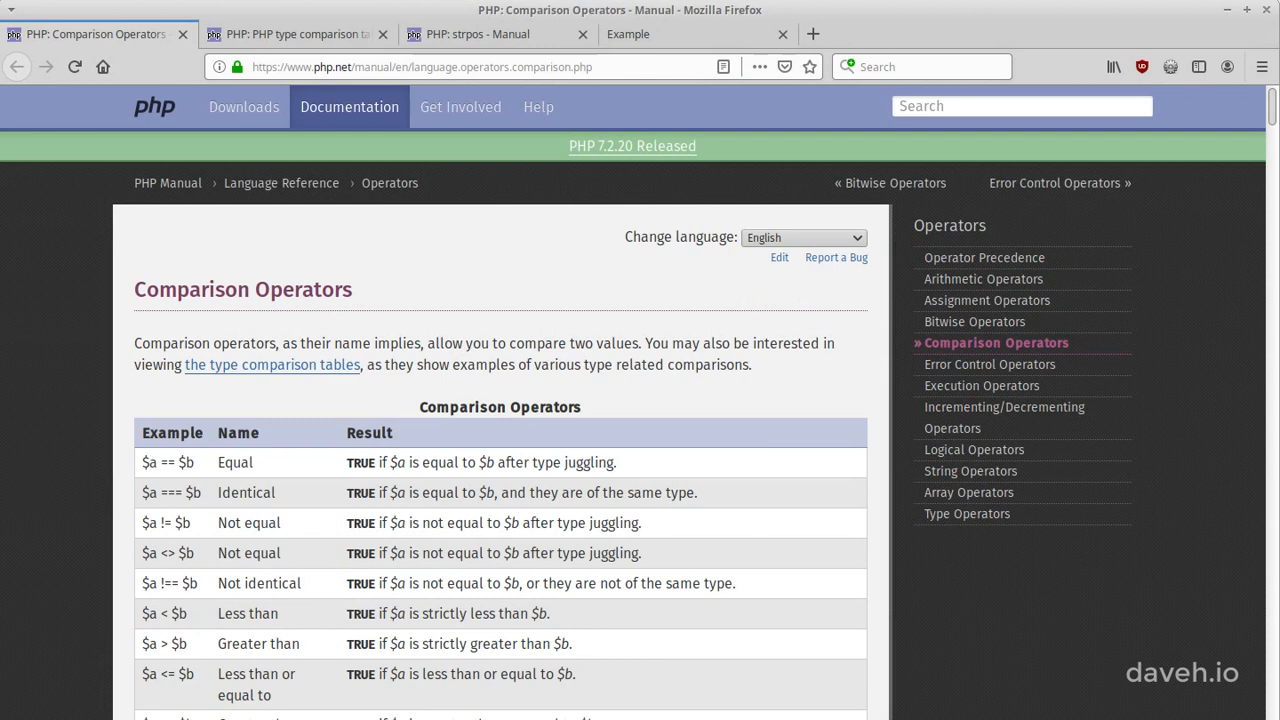
mouse_move(170, 462)
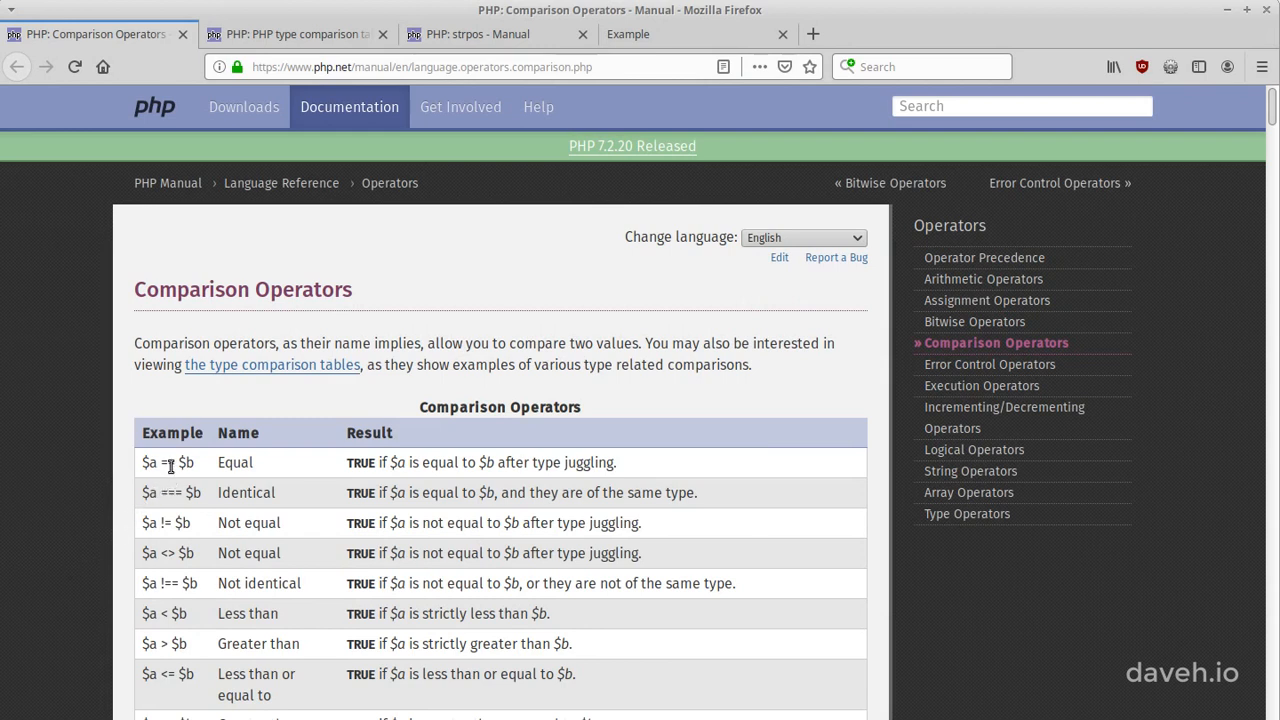
- Highlight the == Equal example and the string "1" row in the loose comparison table
double_click(168, 462)
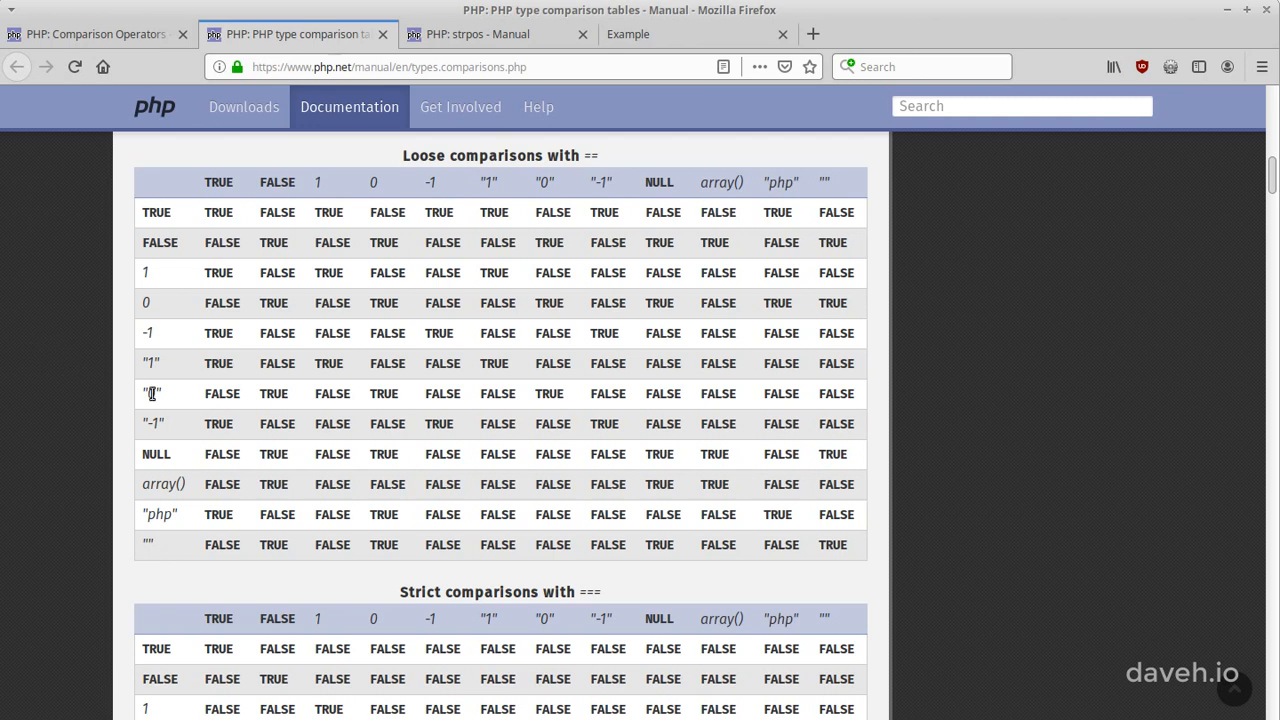
mouse_move(464, 220)
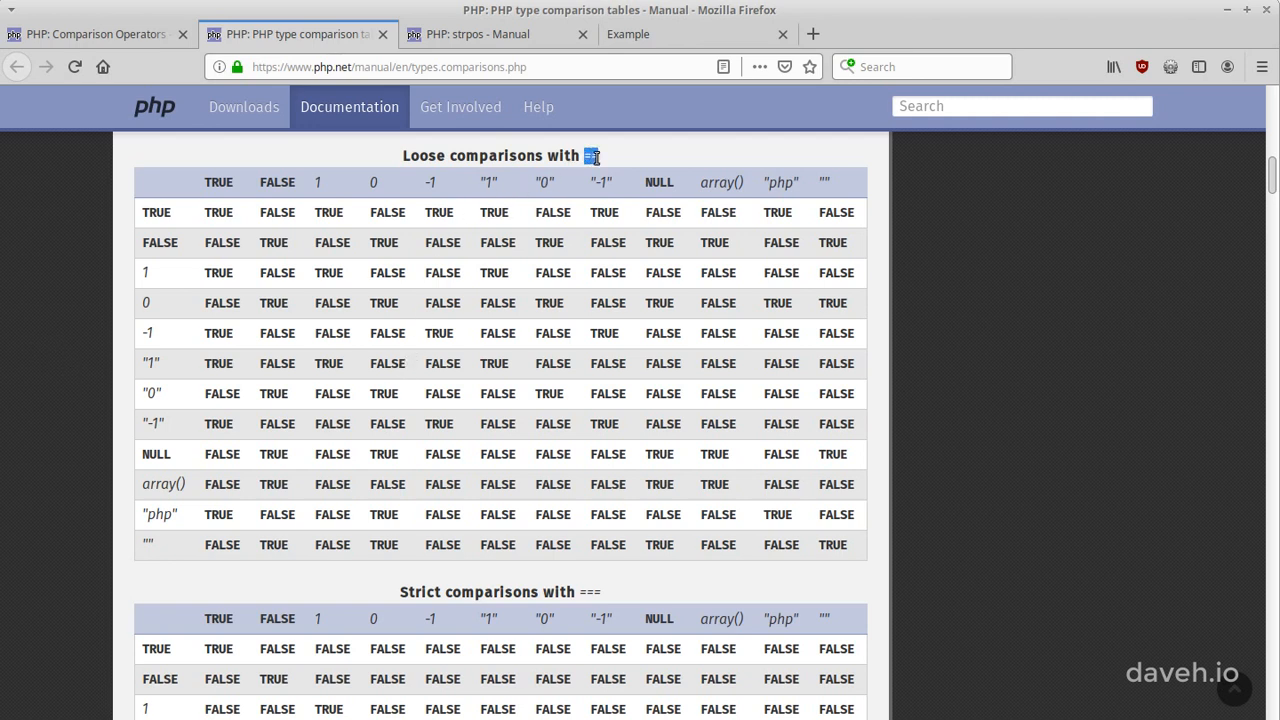
mouse_move(136, 370)
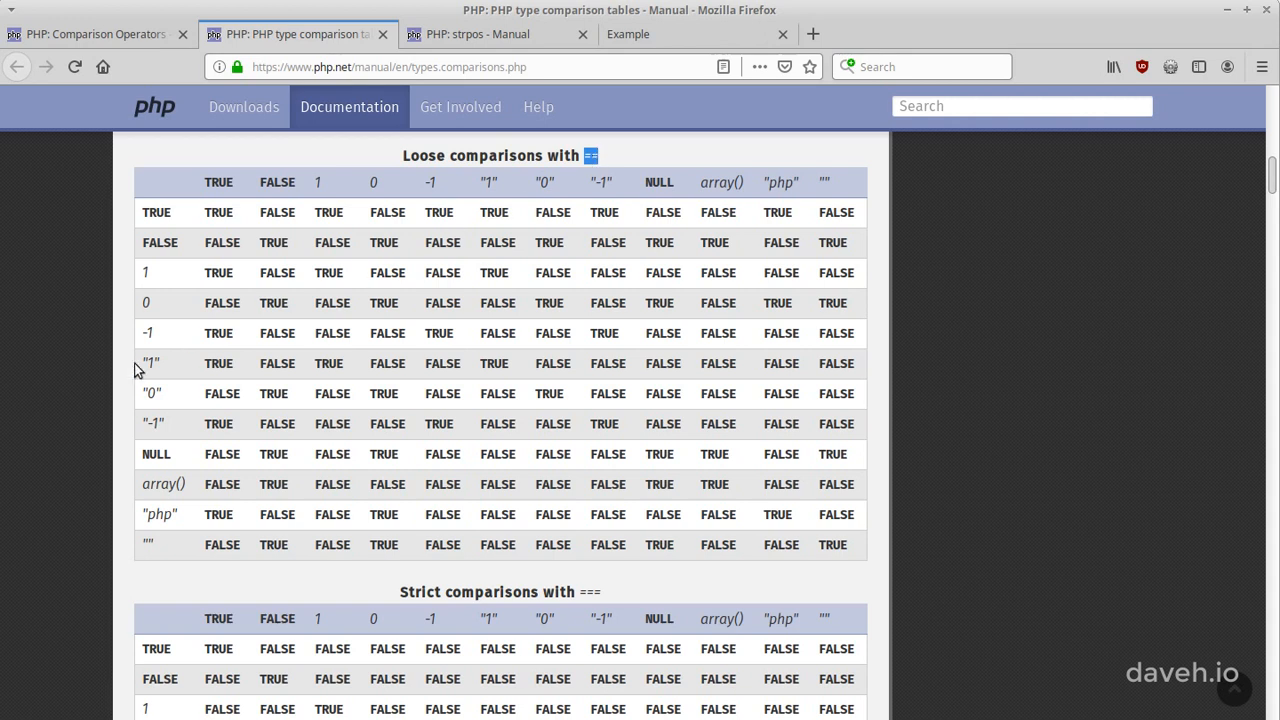
double_click(148, 364)
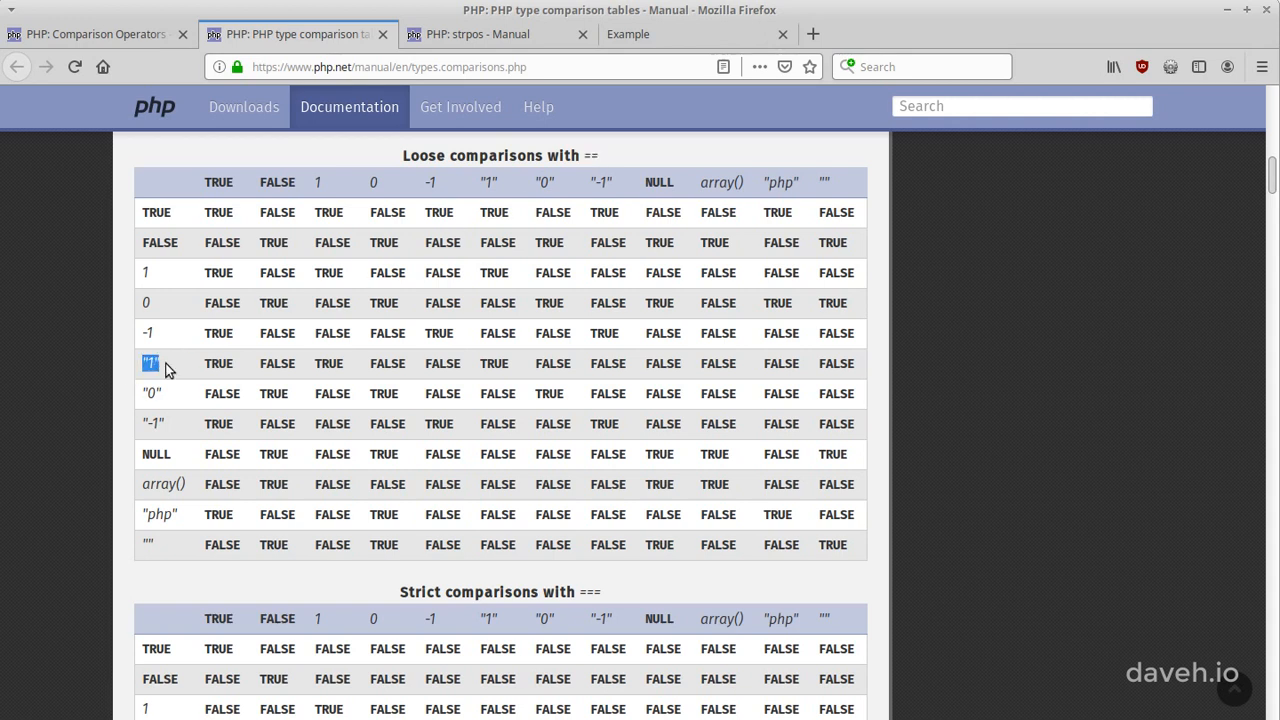
mouse_move(324, 204)
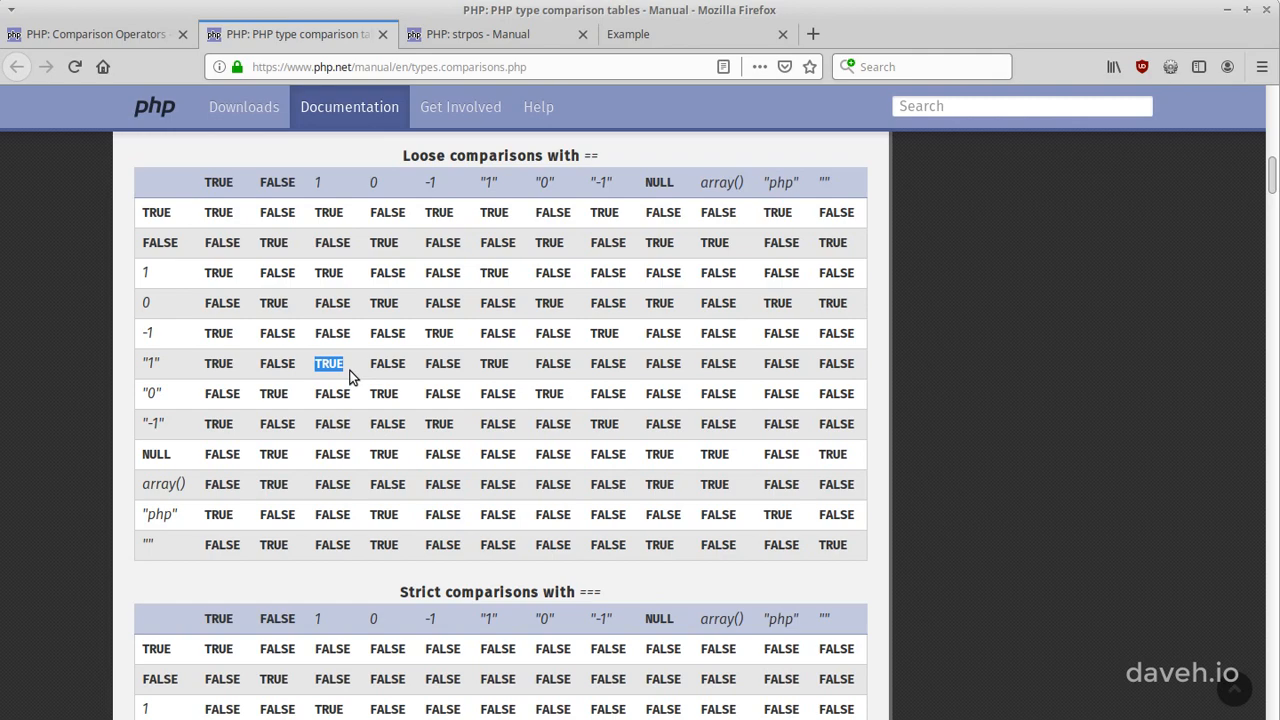
scroll("down", 3)
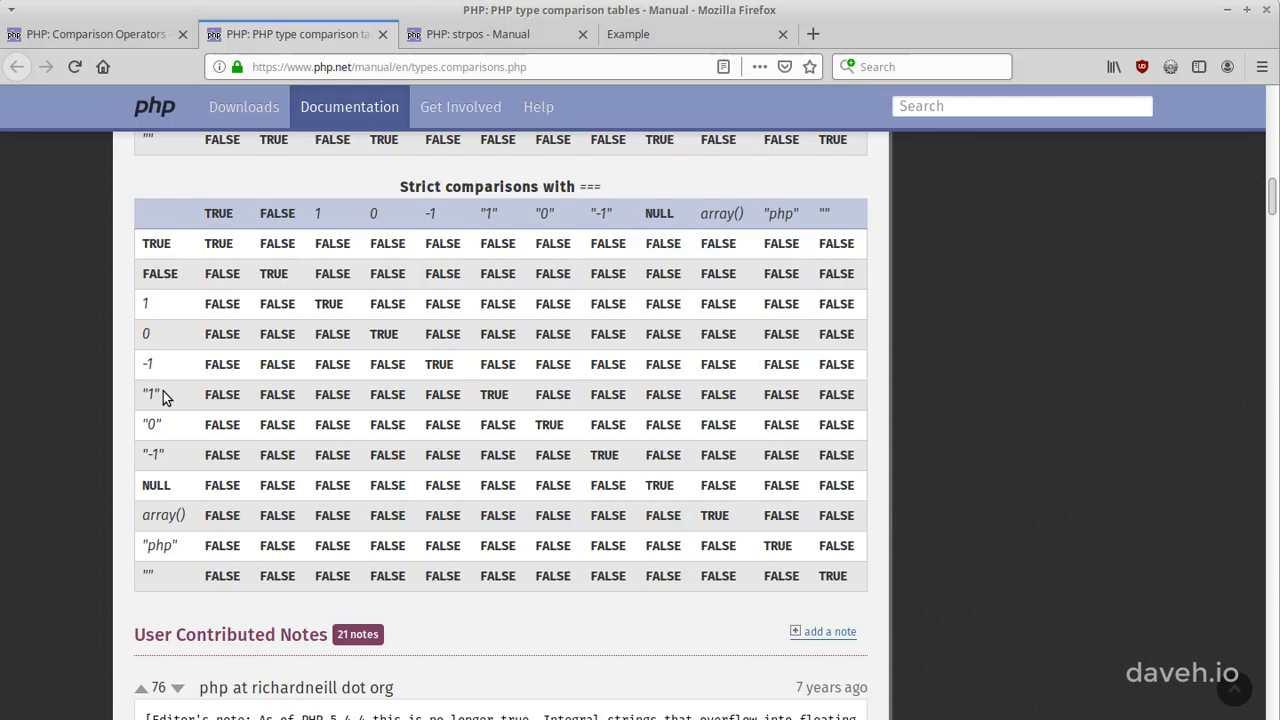
mouse_move(250, 412)
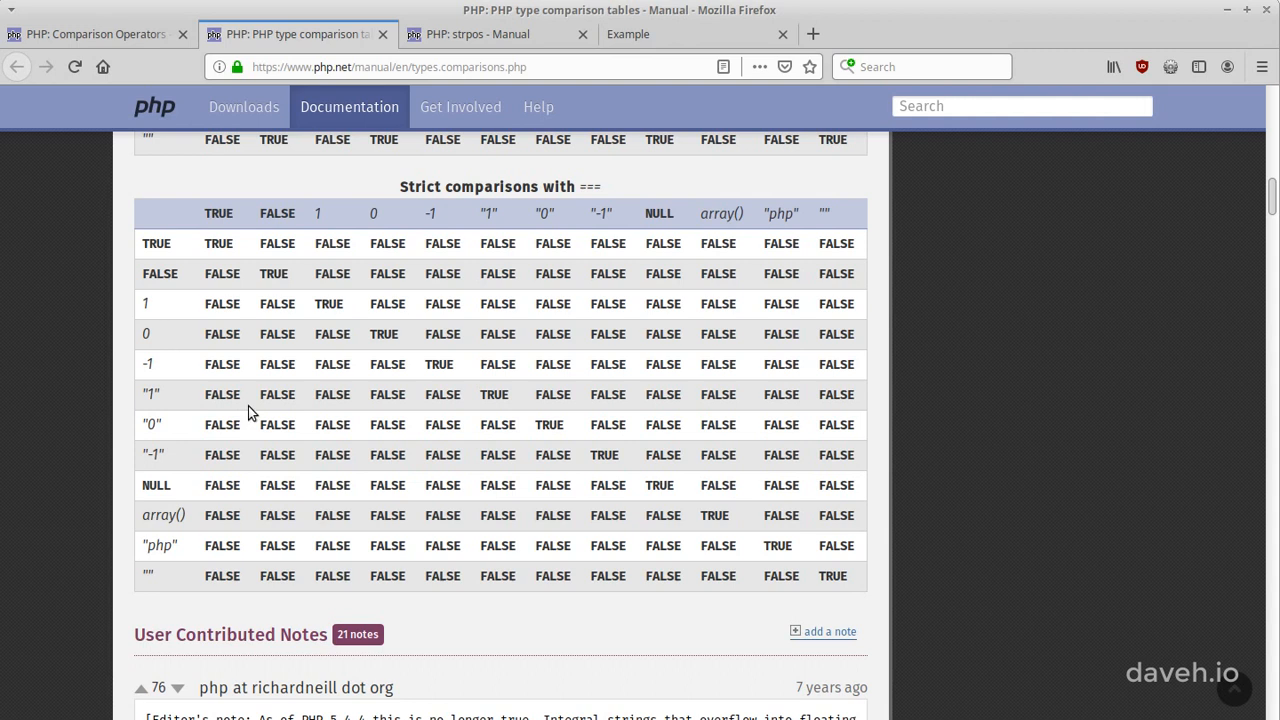
mouse_move(588, 192)
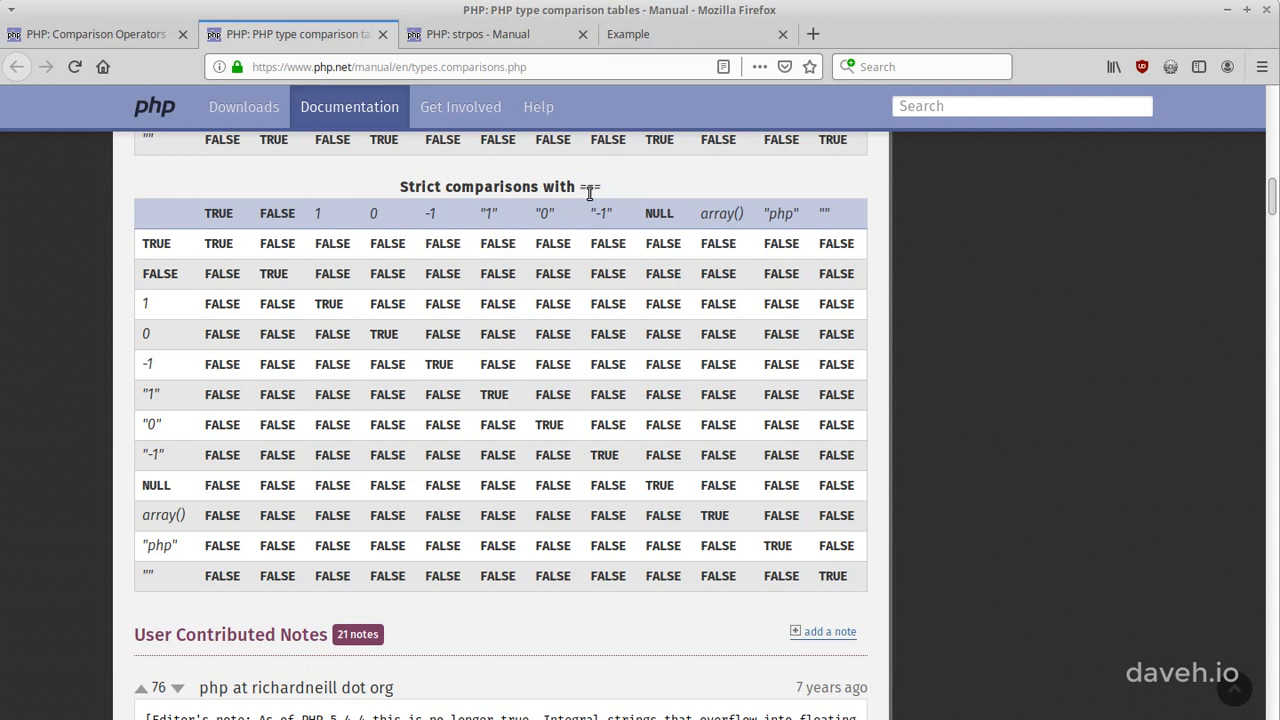
- Highlight the === in the 'Strict comparisons with ===' table heading and scroll back up
double_click(590, 188)
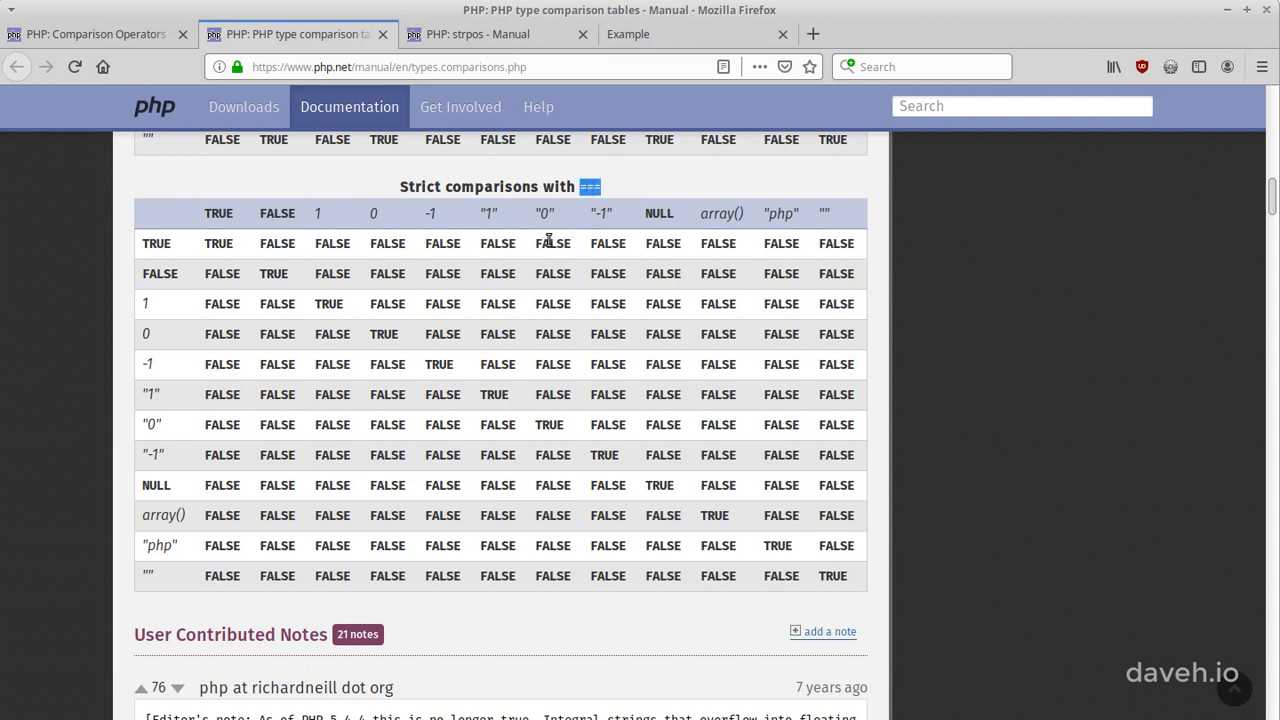
mouse_move(144, 396)
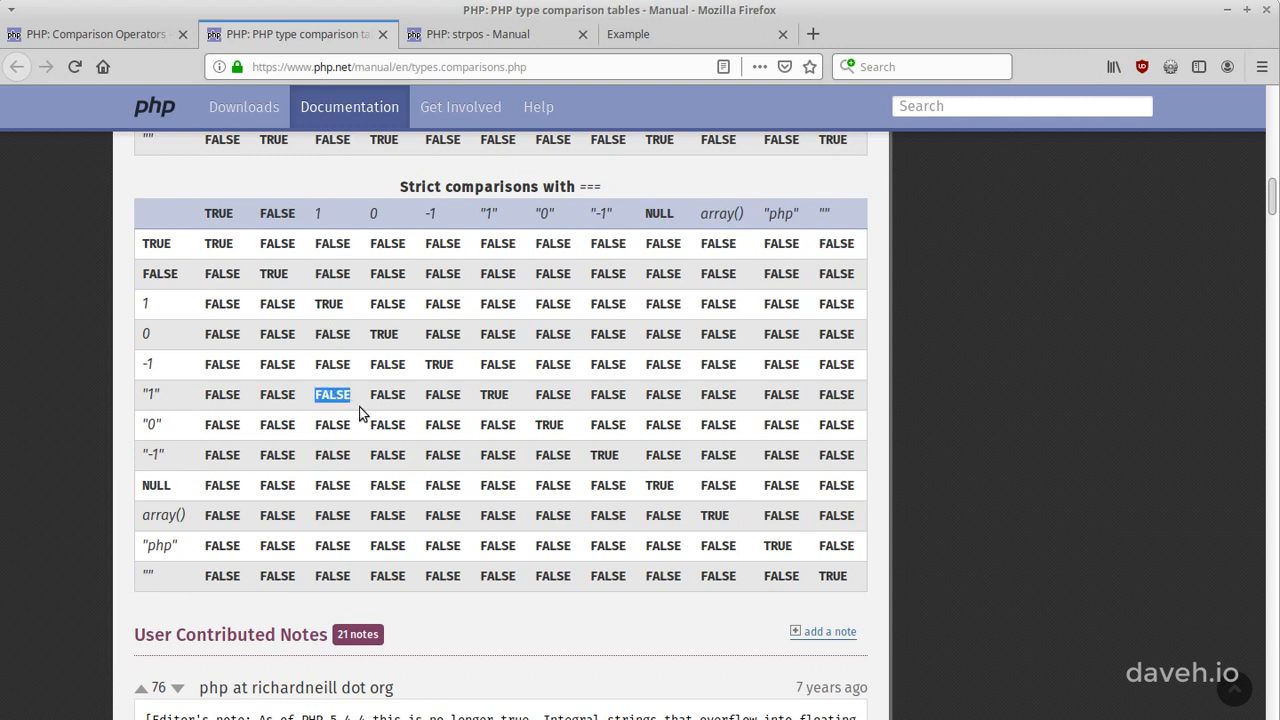
scroll("up", 3)
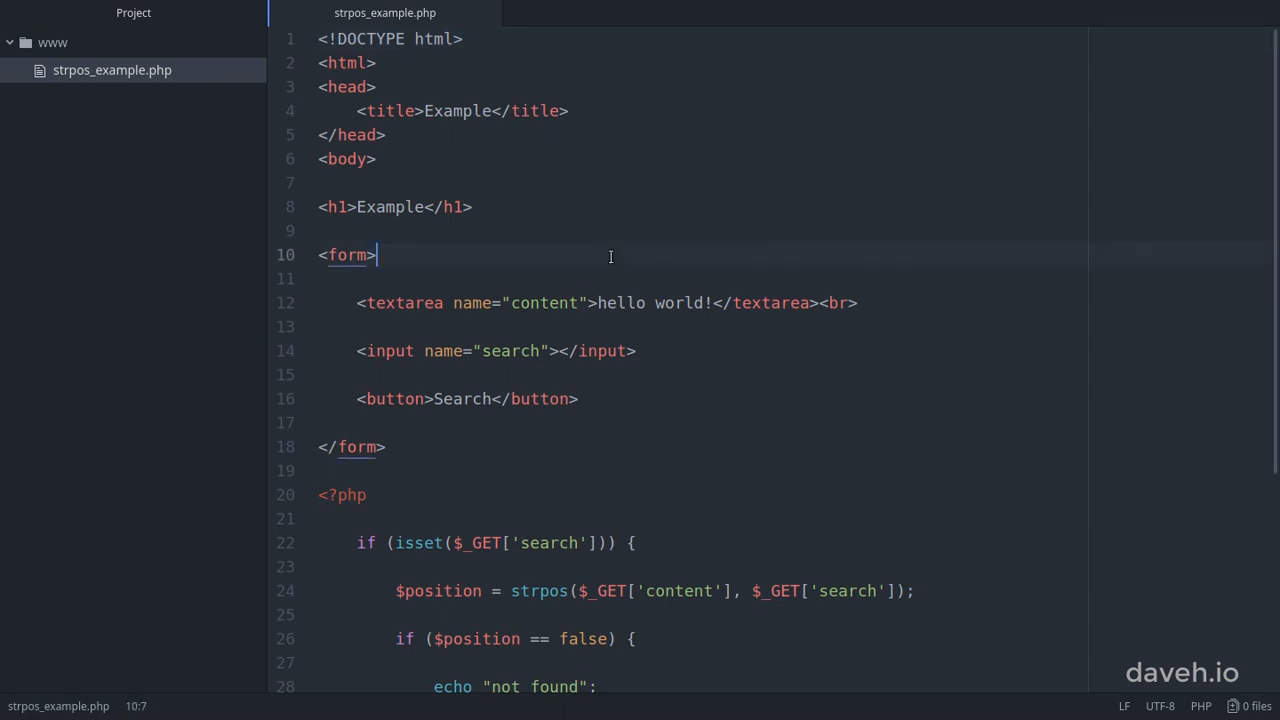
left_click(858, 304)
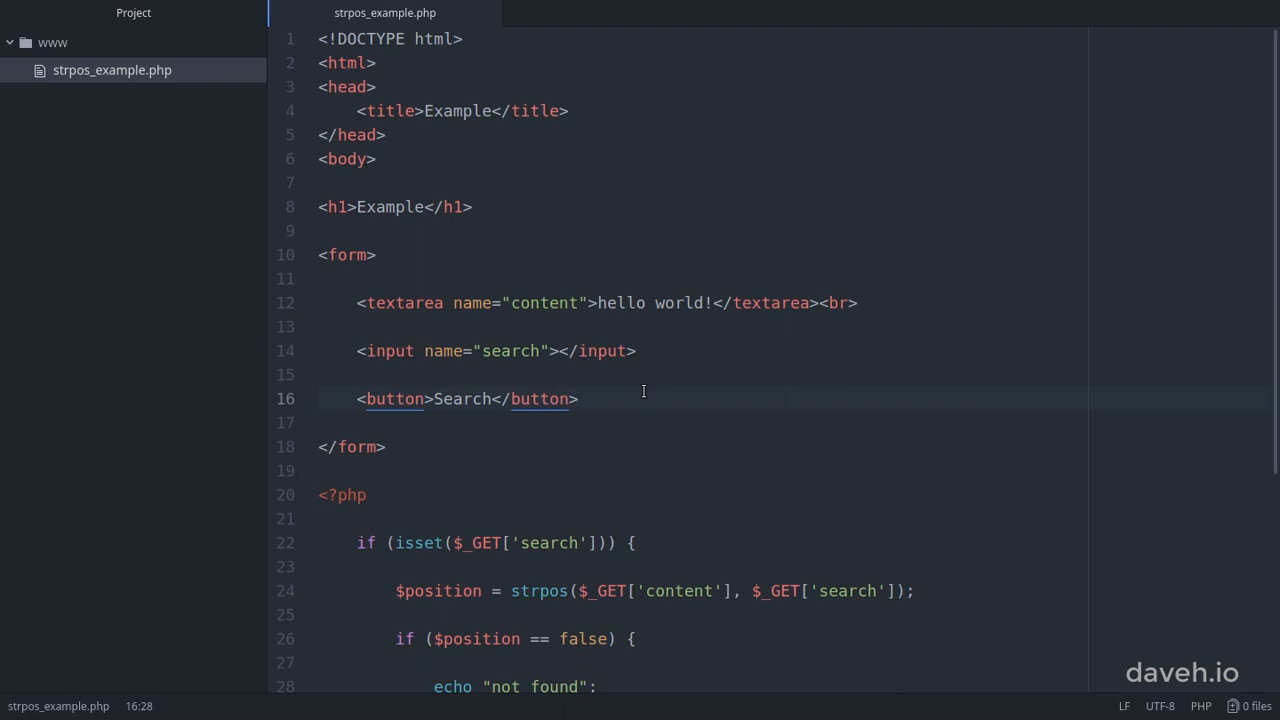
scroll("down", 3)
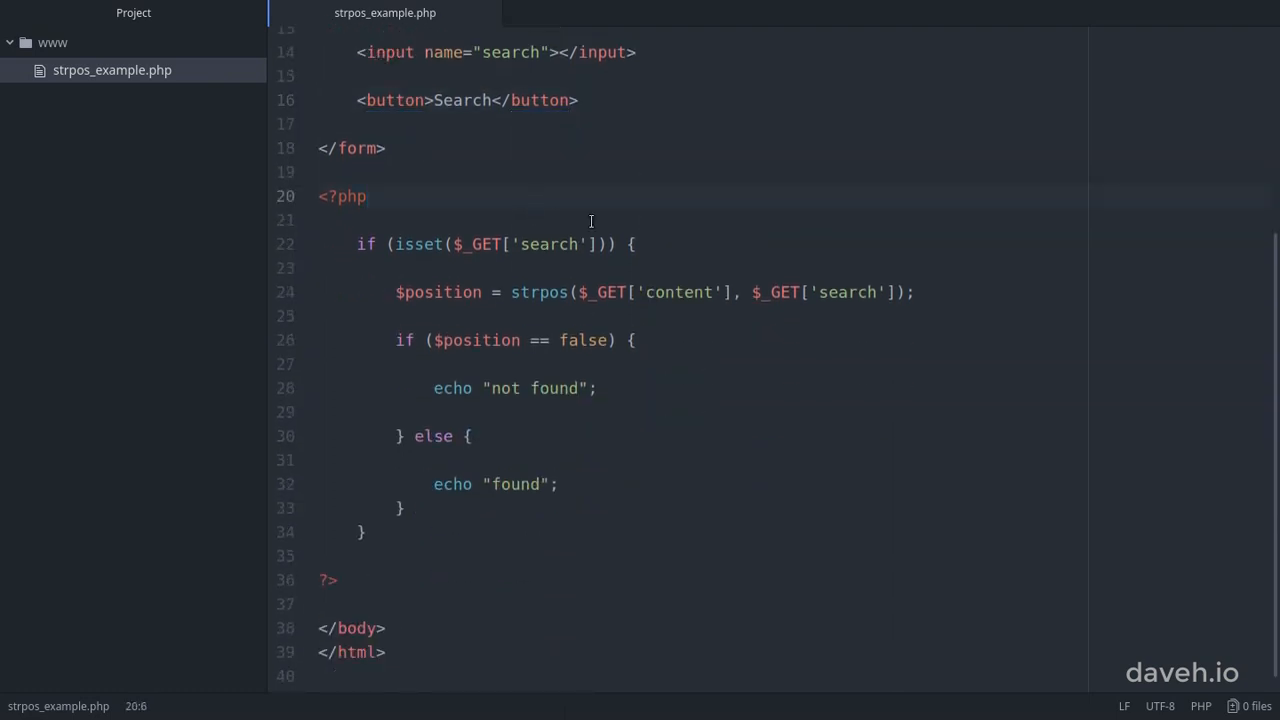
left_click(632, 244)
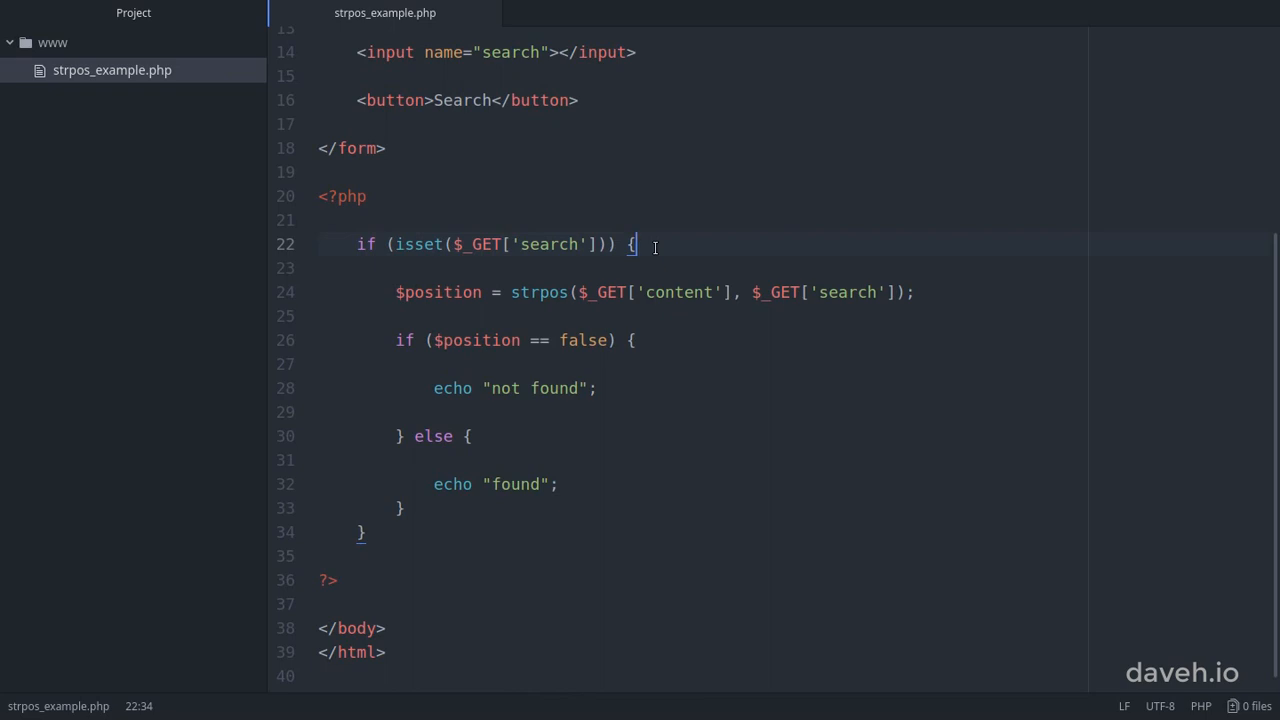
left_click(568, 292)
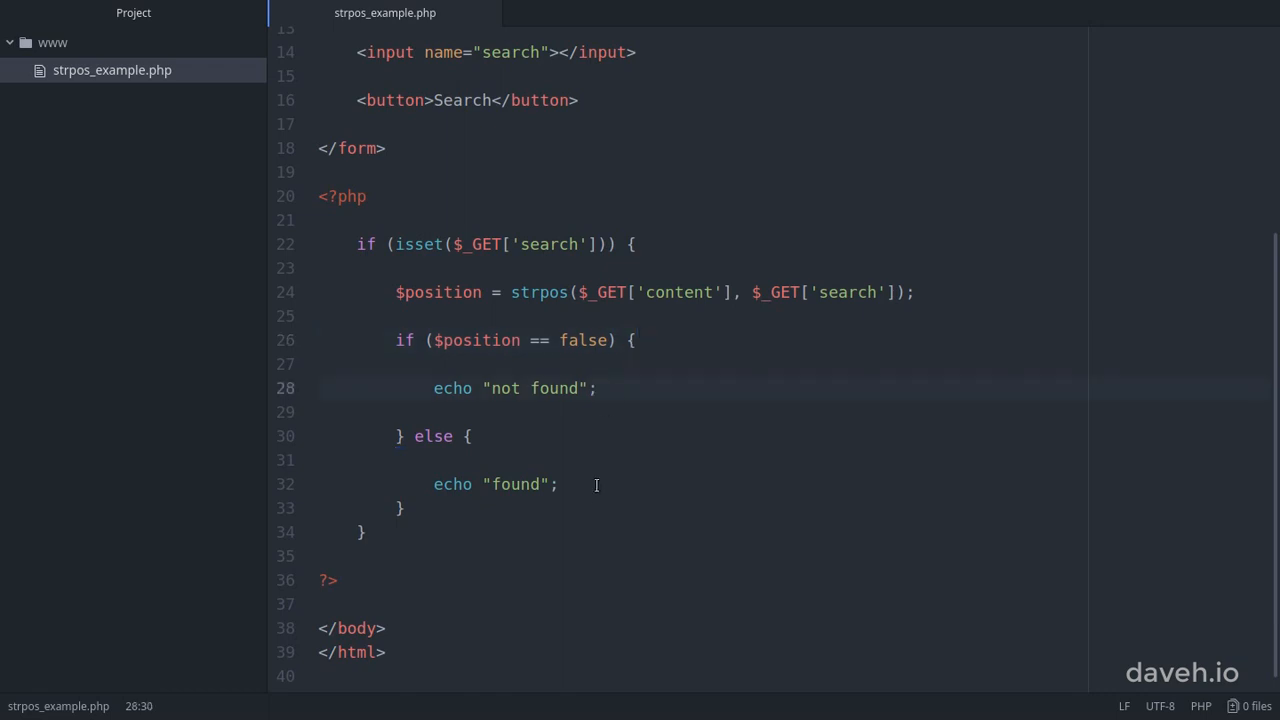
left_click(558, 484)
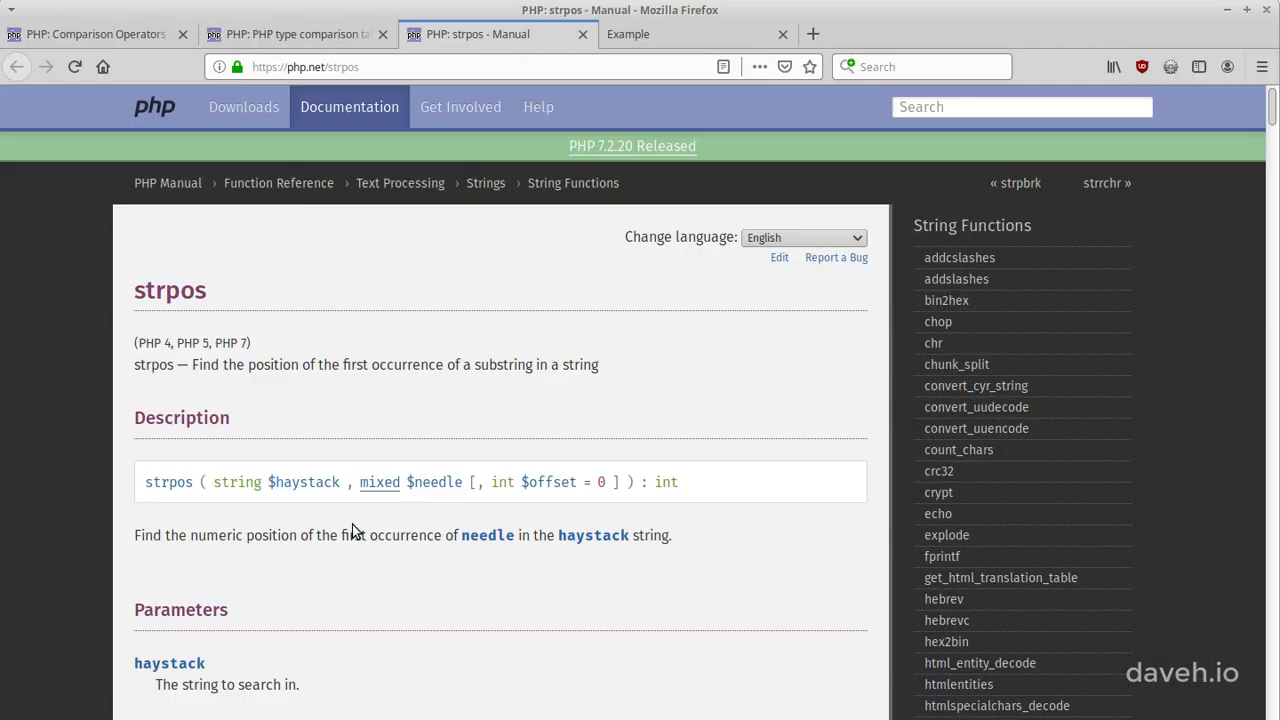
- Scroll to the strpos Return Values warning, then switch to the Example test page
scroll("down", 3)
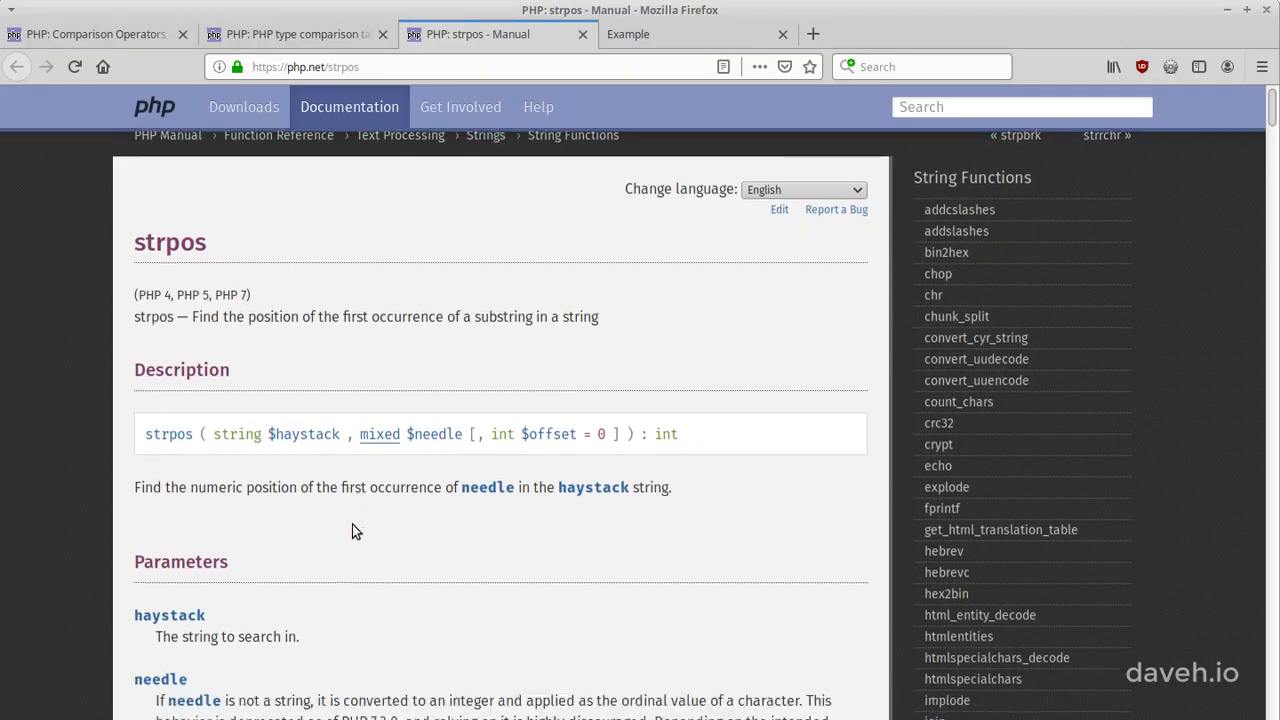
scroll("down", 3)
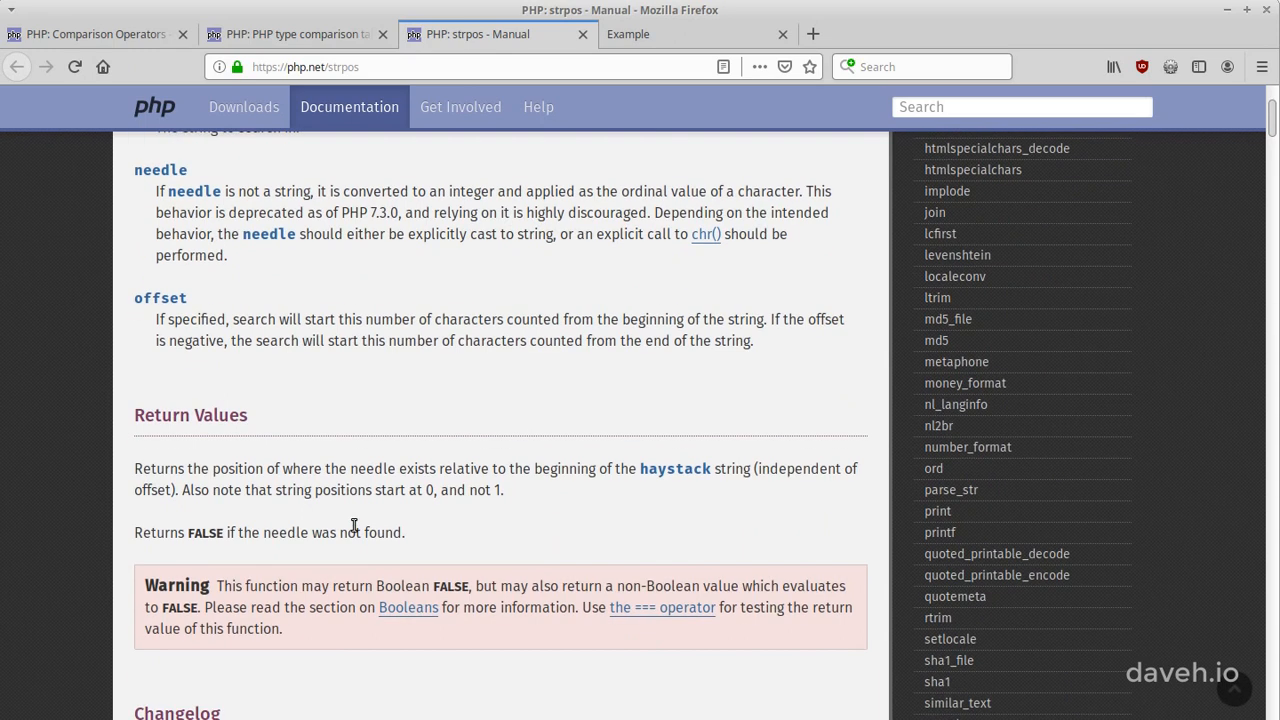
mouse_move(382, 476)
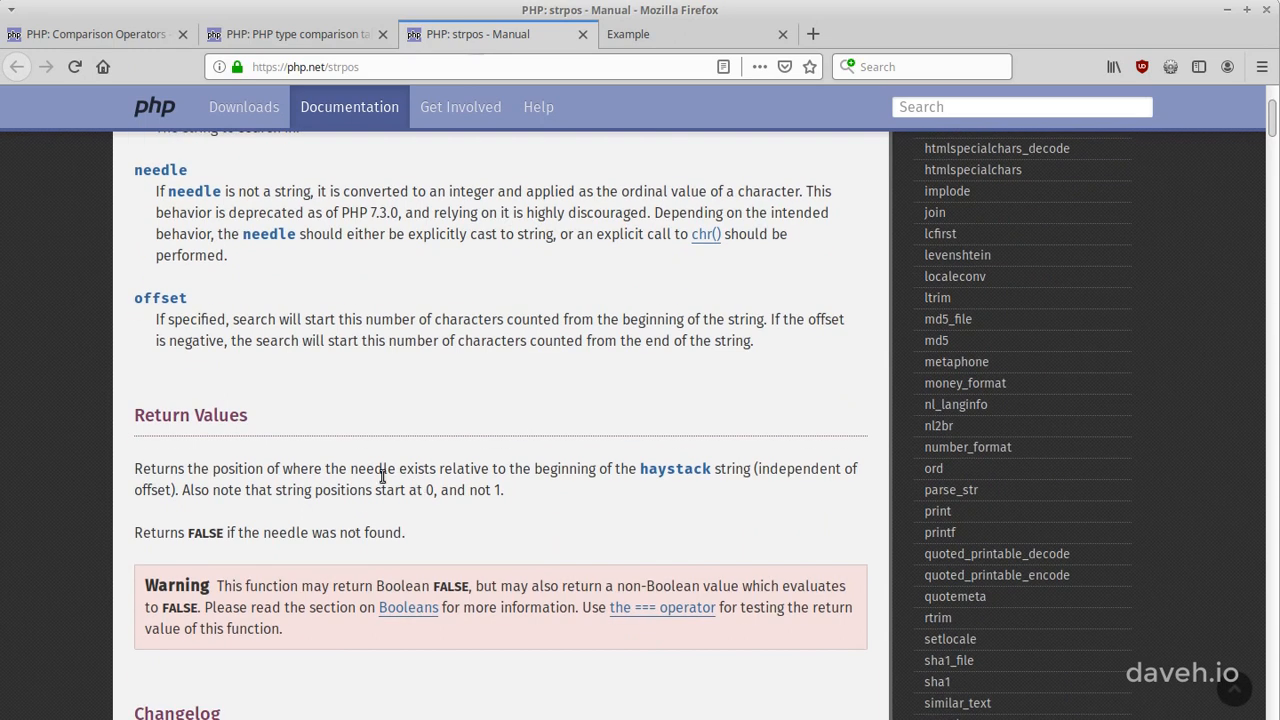
mouse_move(528, 500)
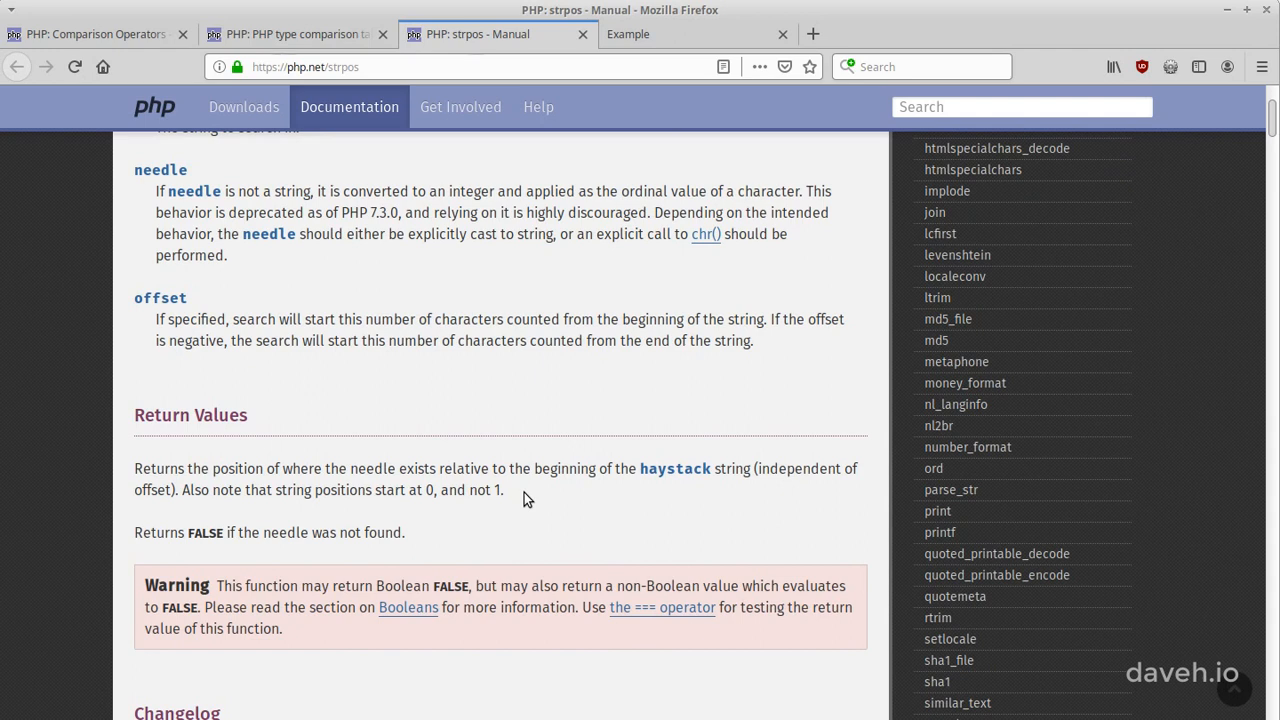
mouse_move(214, 536)
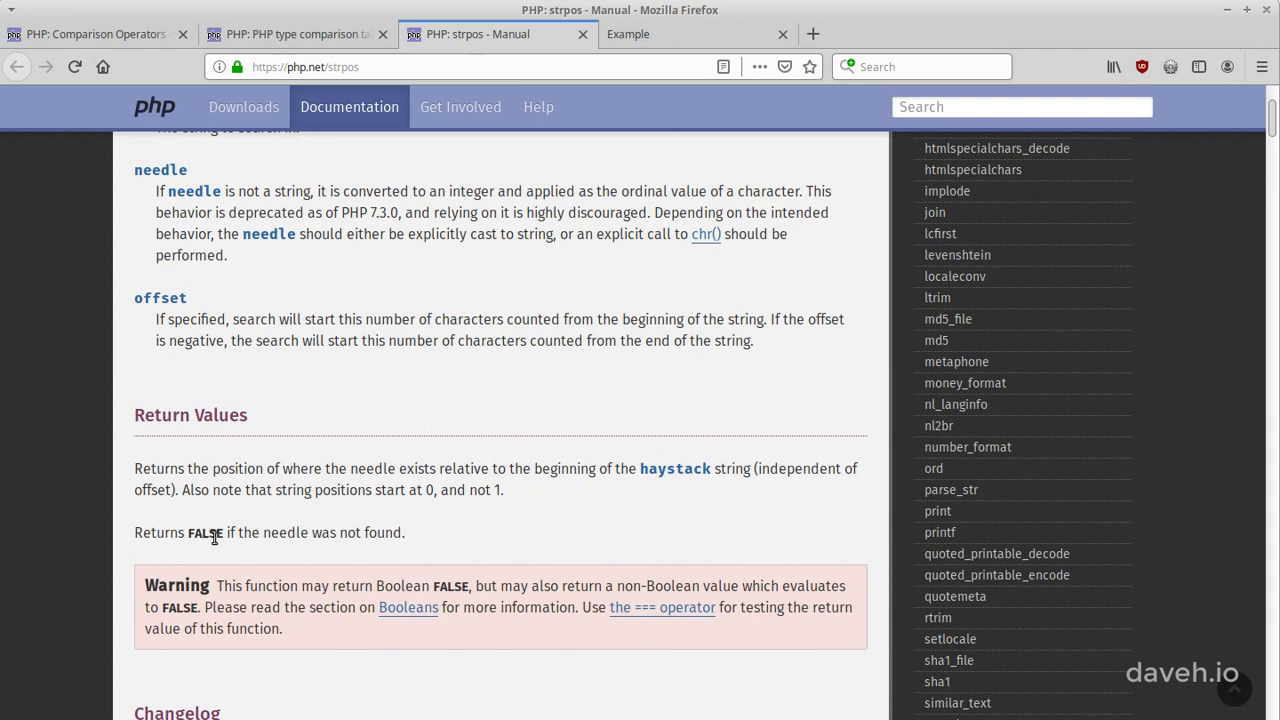
mouse_move(448, 540)
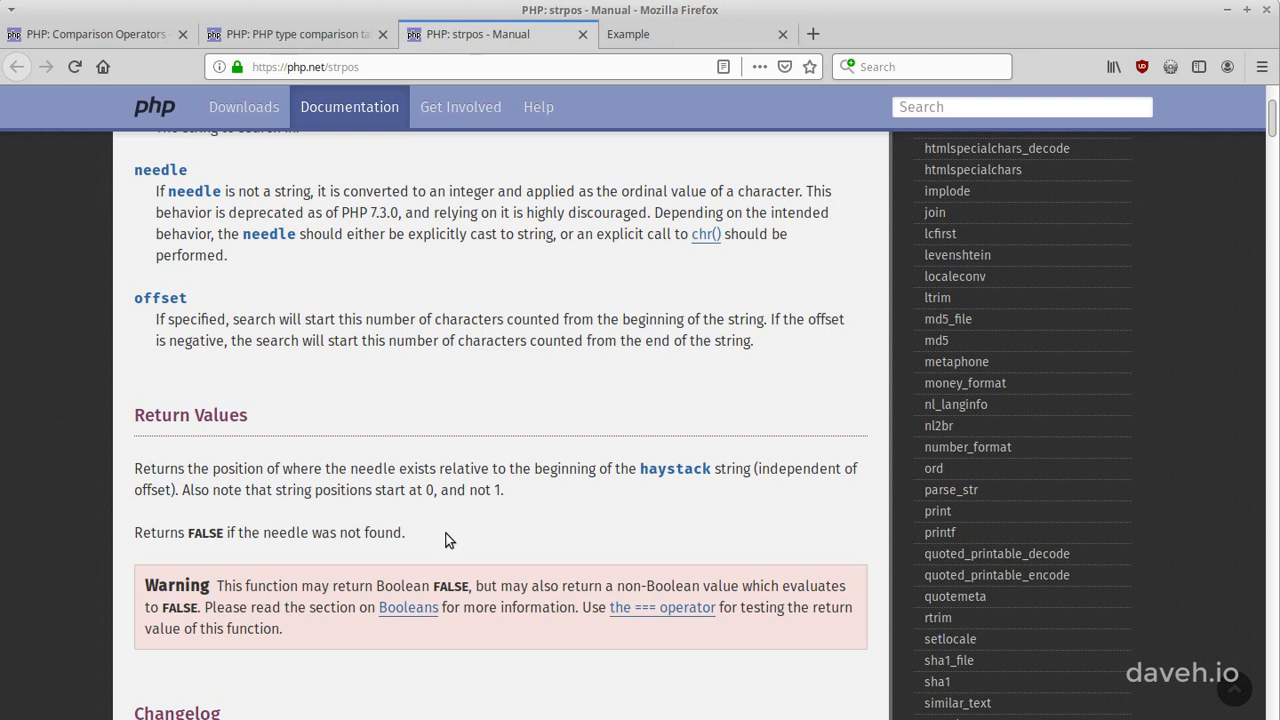
left_click(690, 34)
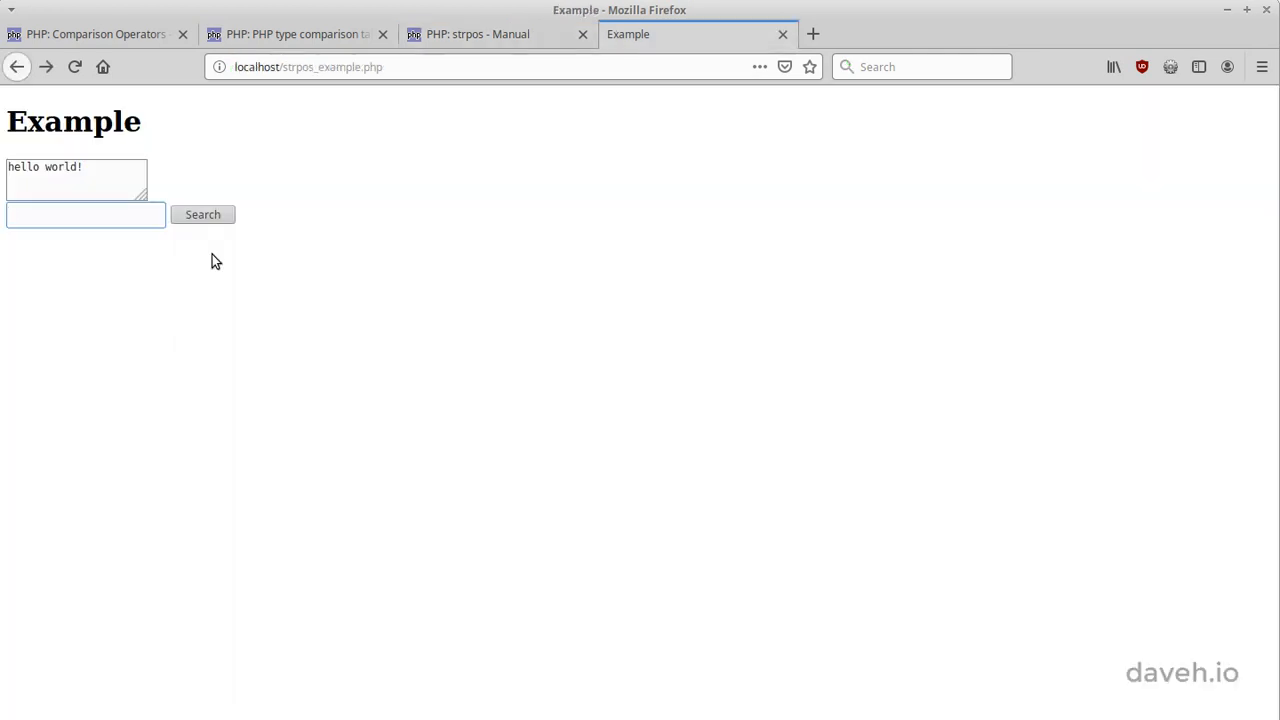
- Search 'world' (reported found) and 'fish' (reported not found) on the Example page
left_click(84, 214)
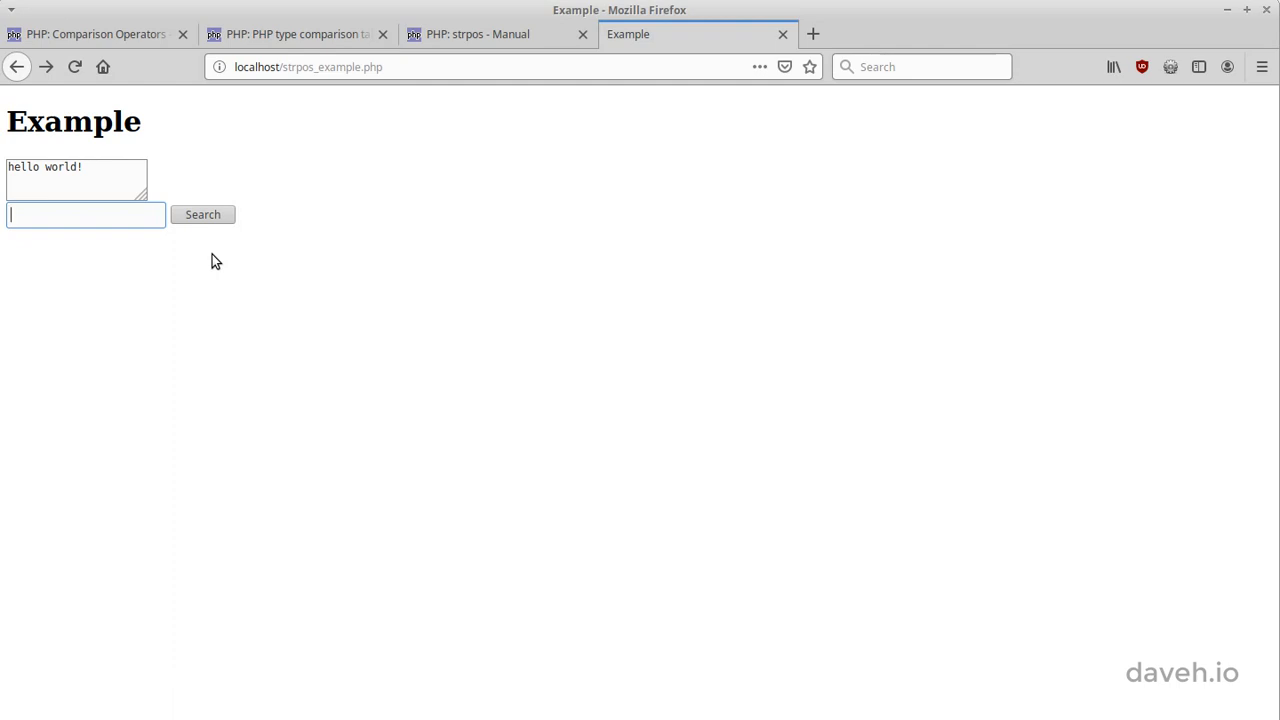
left_click(202, 214)
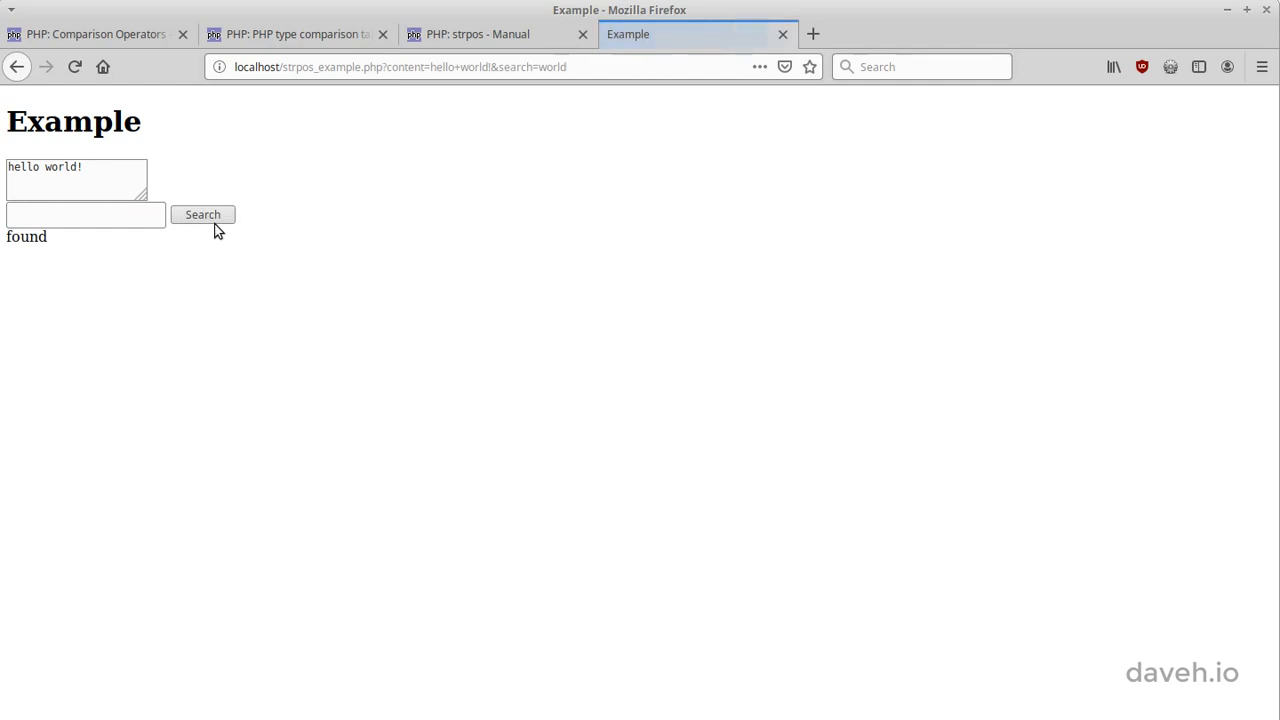
mouse_move(208, 256)
type("fish")
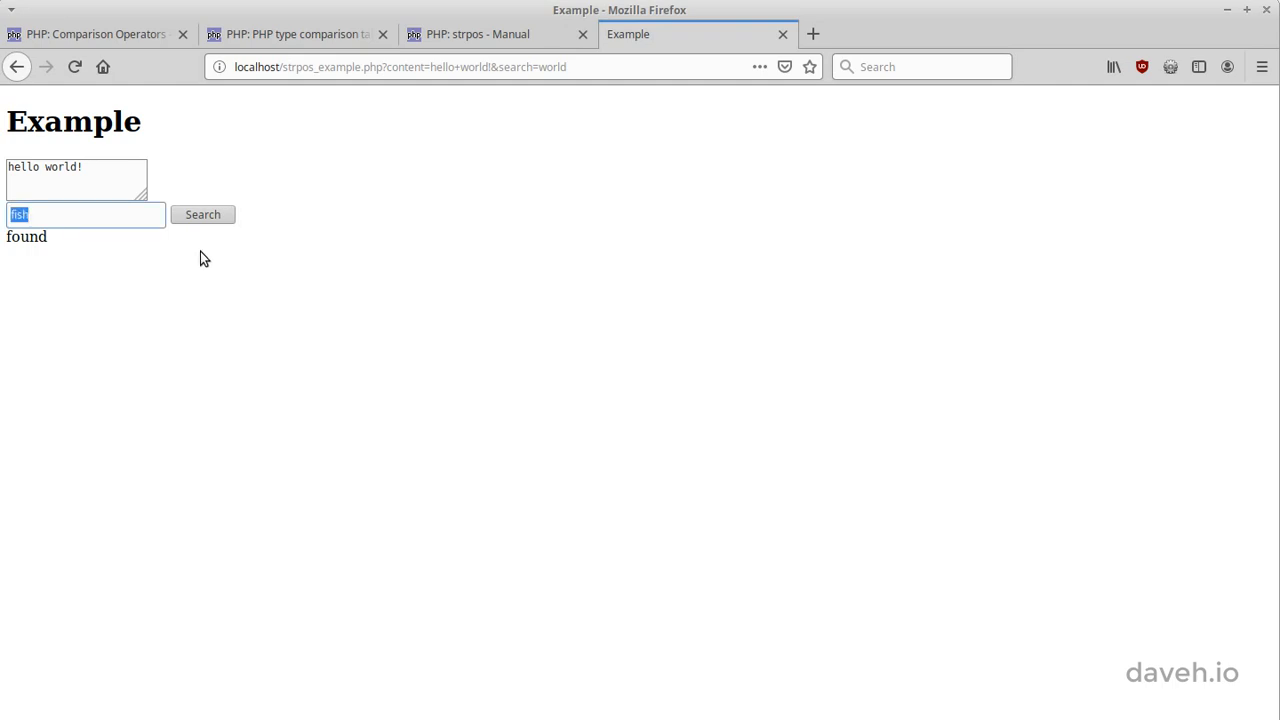
left_click(202, 214)
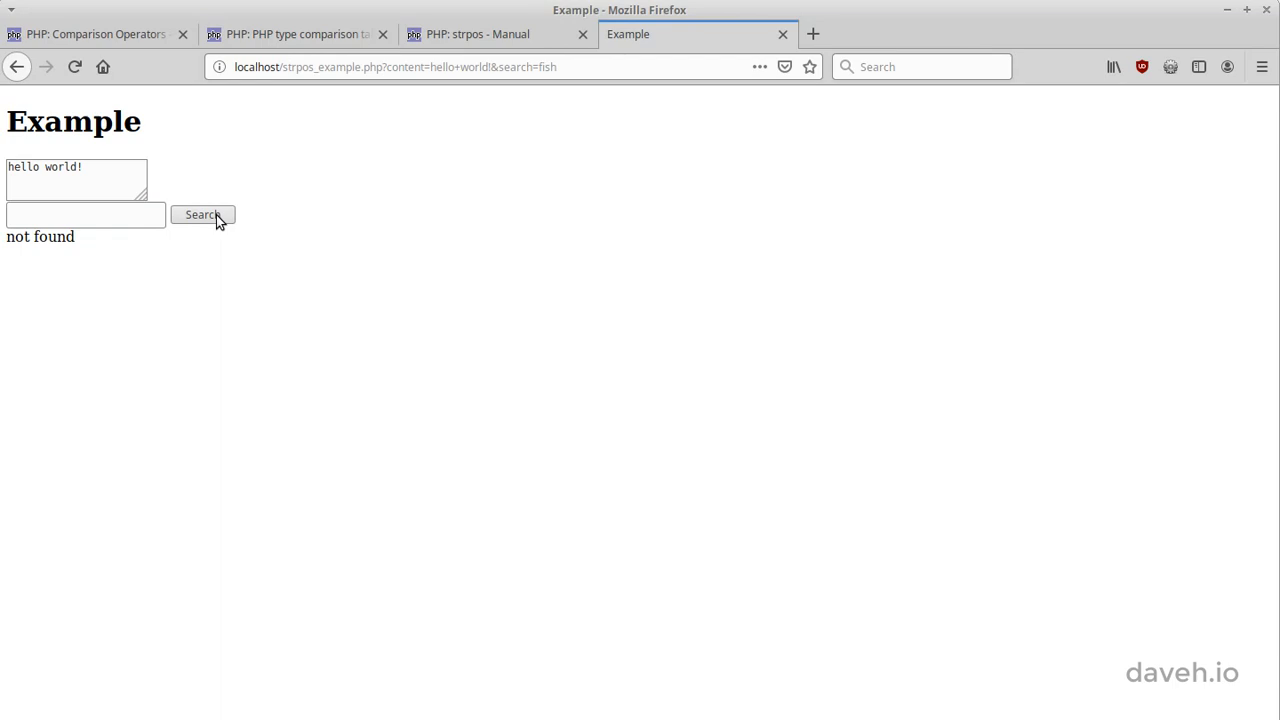
mouse_move(136, 264)
type("hello")
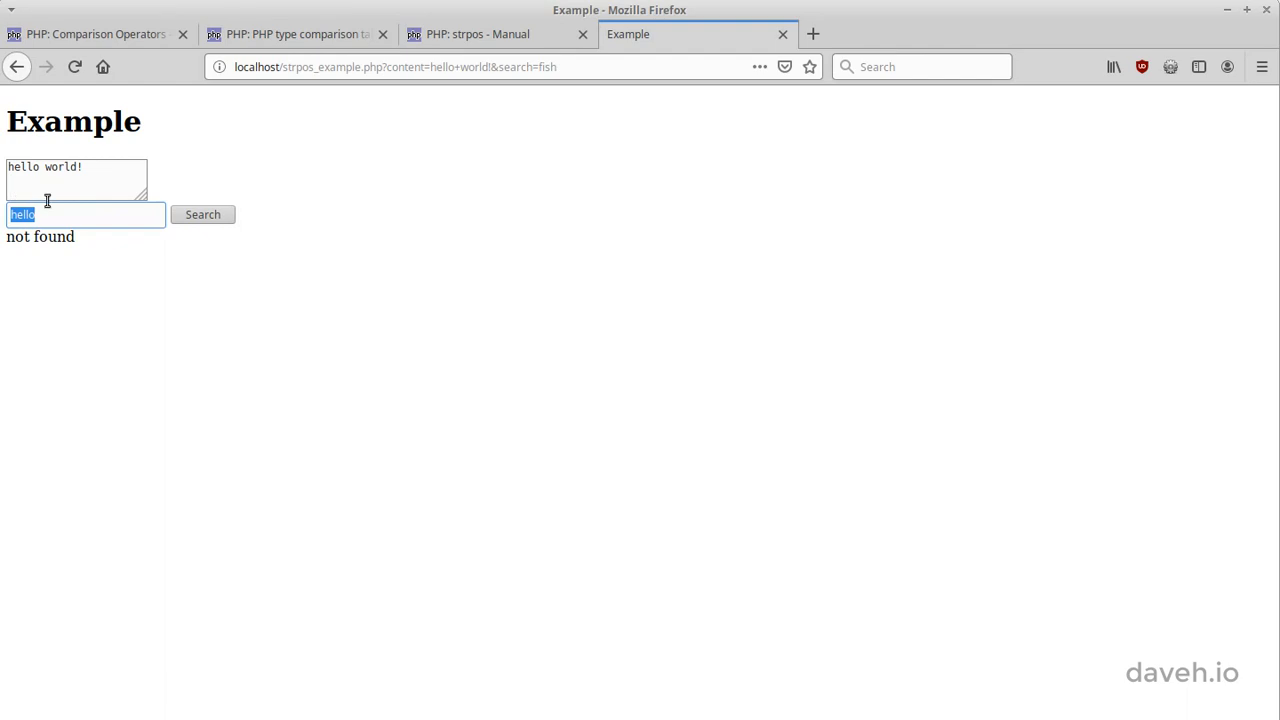
mouse_move(182, 256)
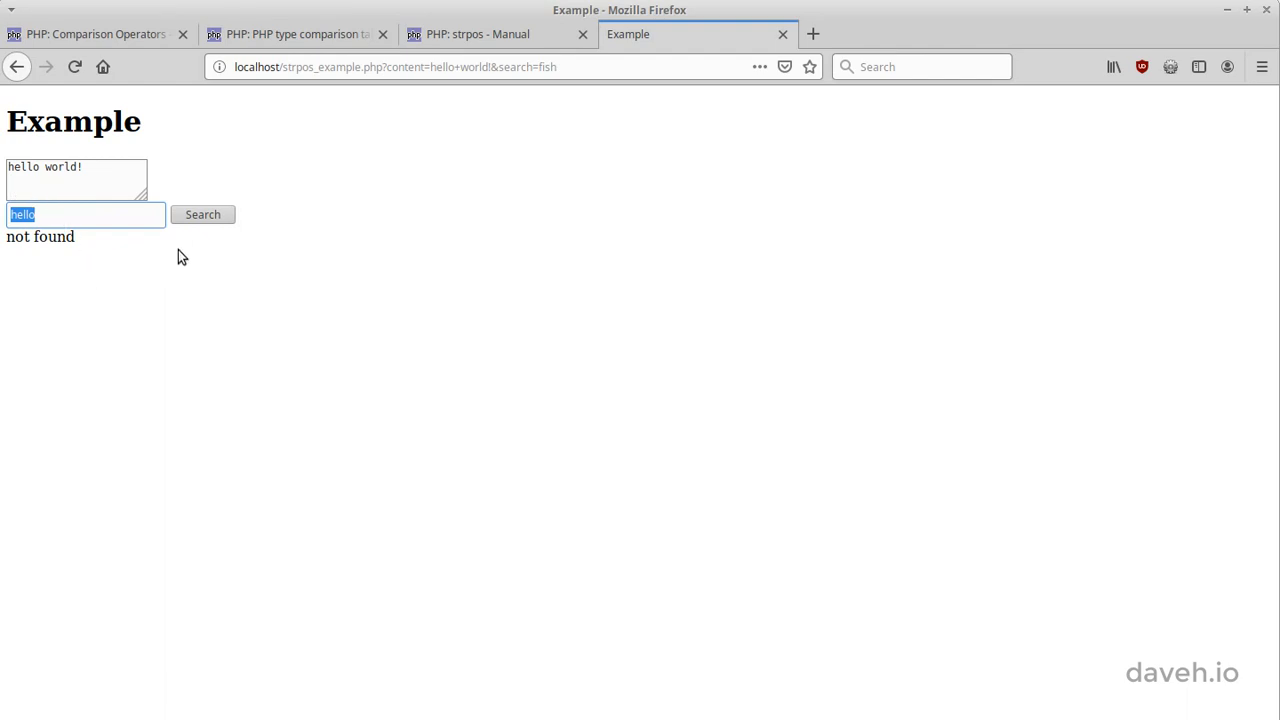
left_click(202, 214)
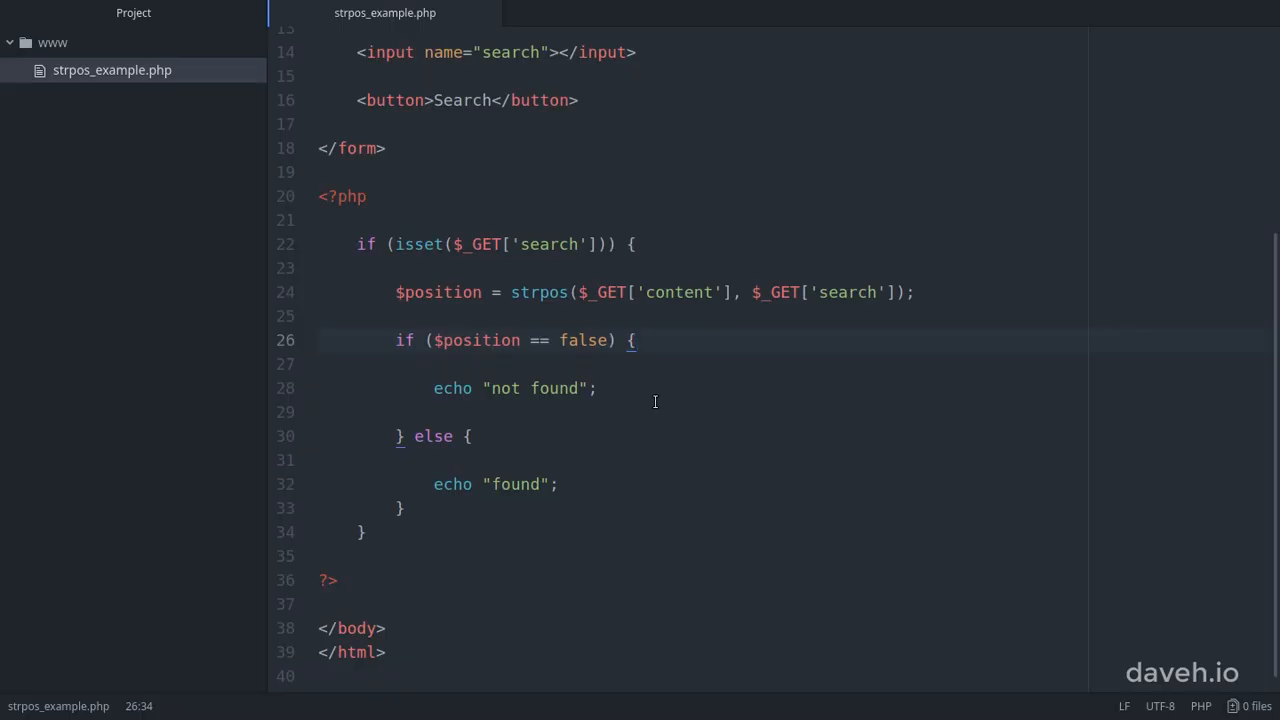
- Insert var_dump($position); on the blank line below the strpos call
left_click(632, 340)
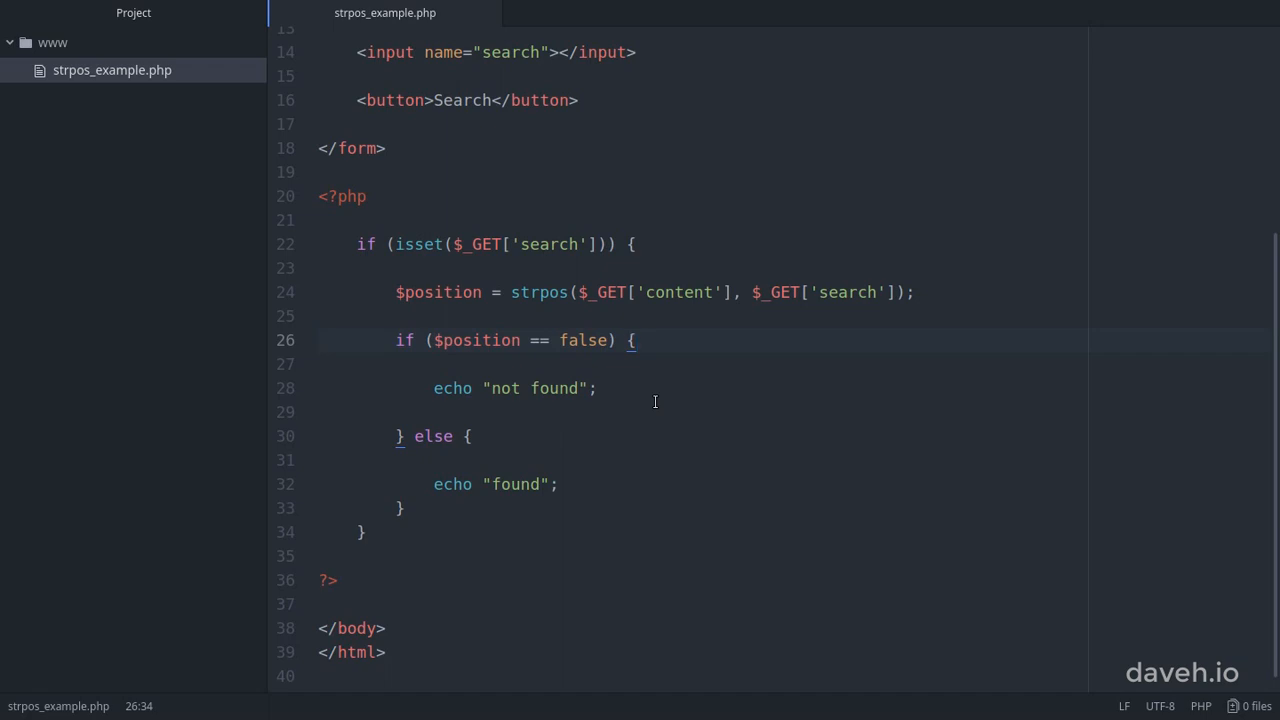
left_click(620, 340)
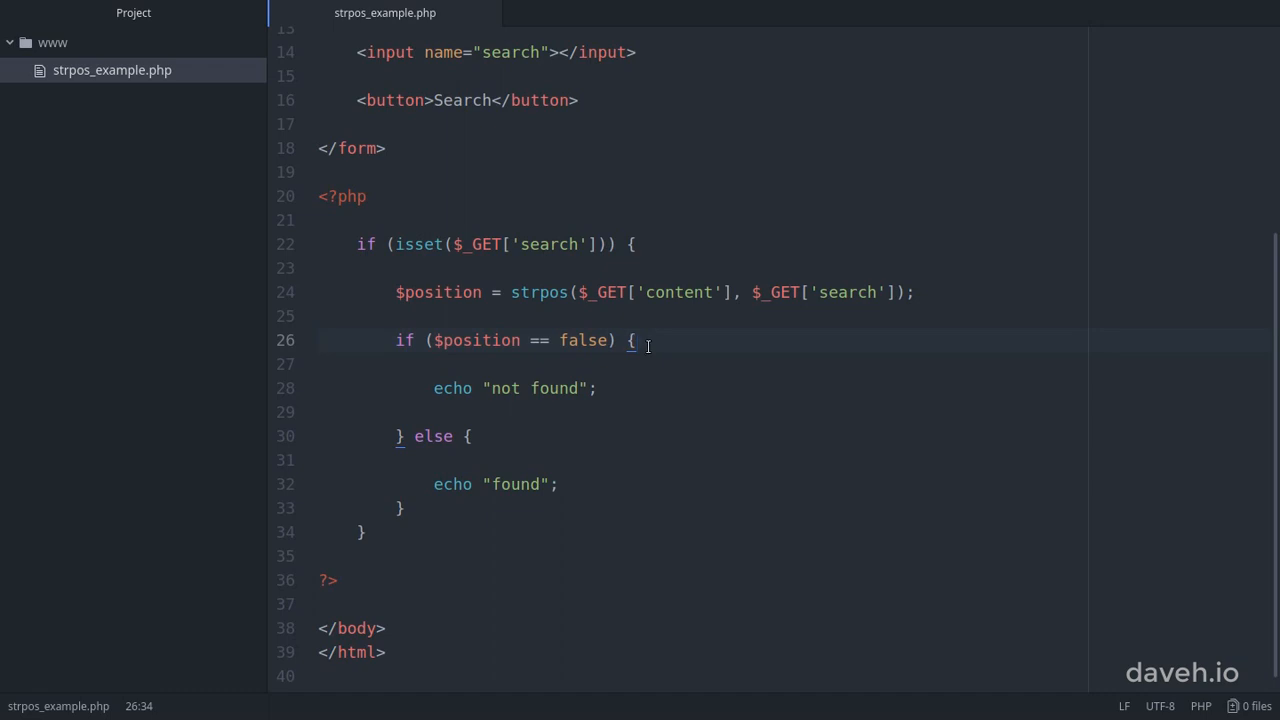
left_click(644, 316)
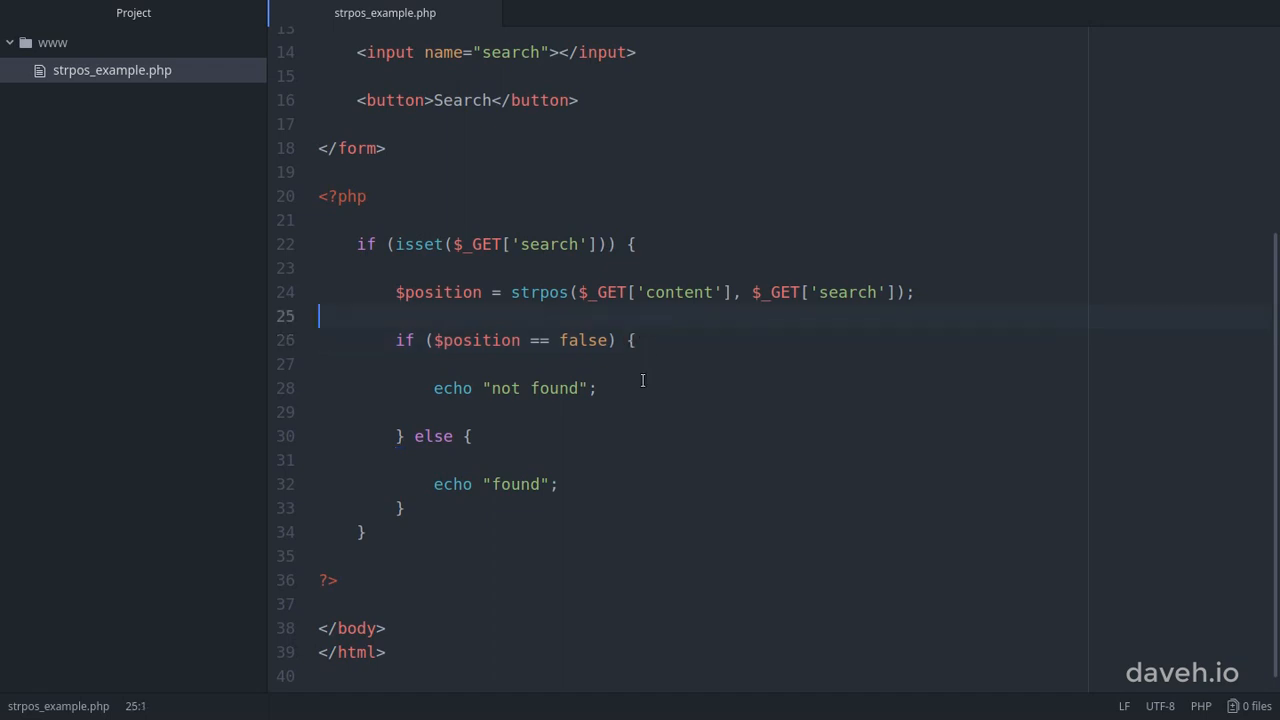
type("var_dump($position);")
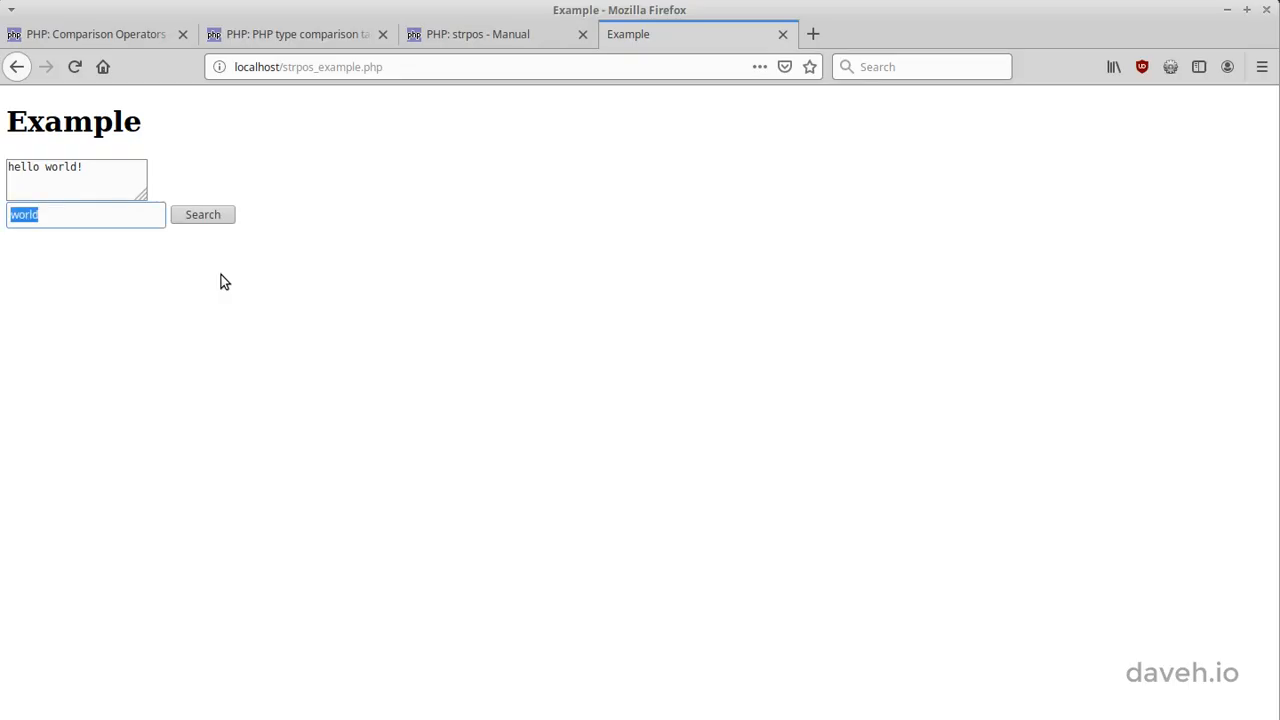
- Search 'world' (int(6) found) and 'hello' (int(0) not found), then select 'hello' in the content
left_click(202, 214)
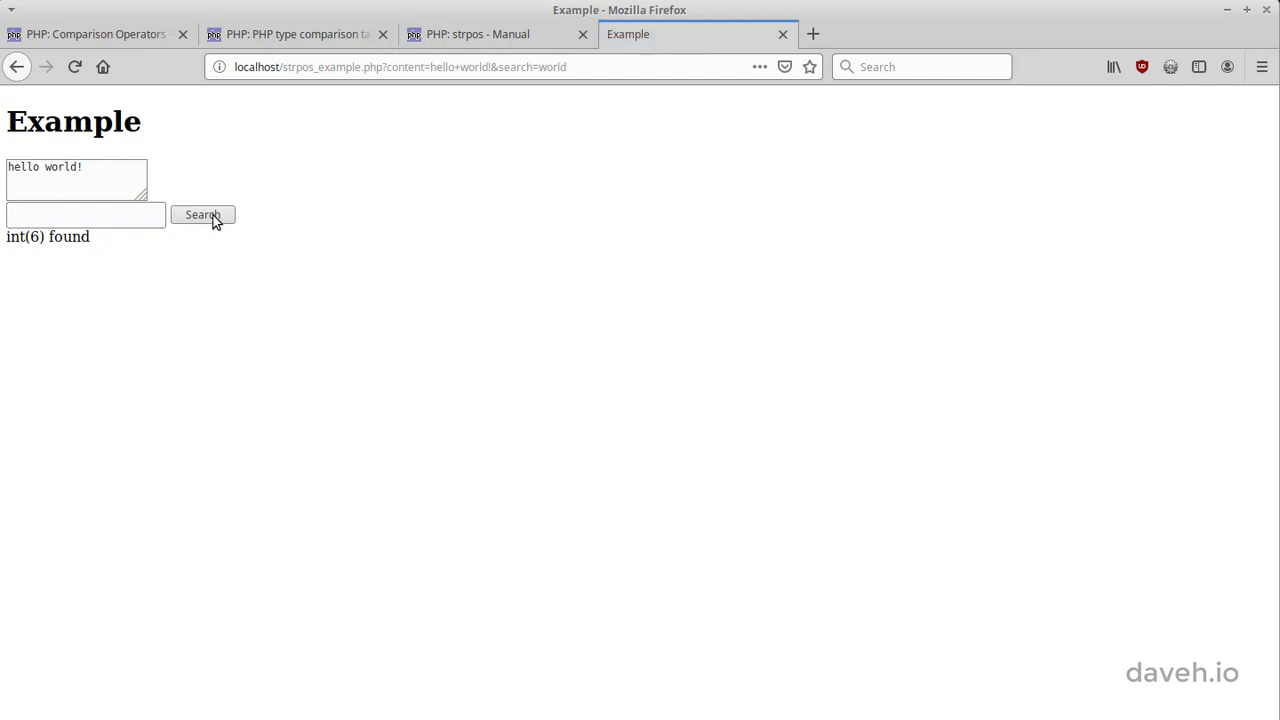
mouse_move(46, 172)
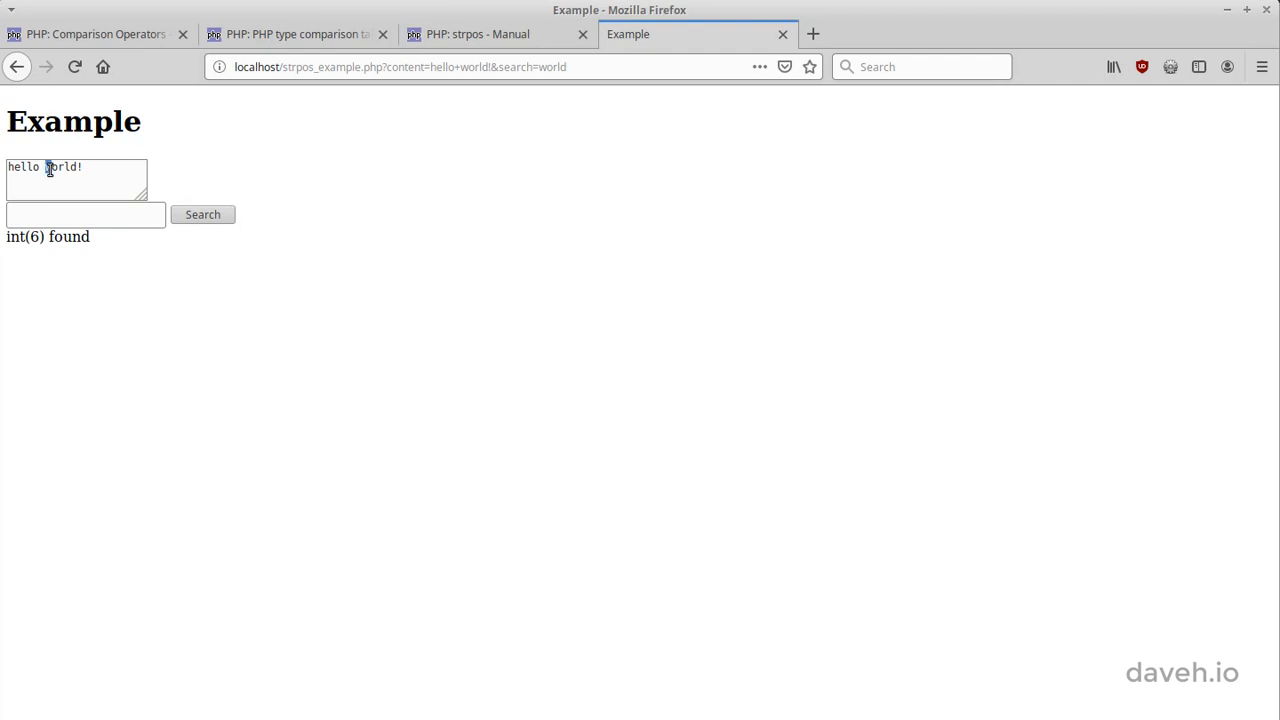
mouse_move(146, 304)
type("hello")
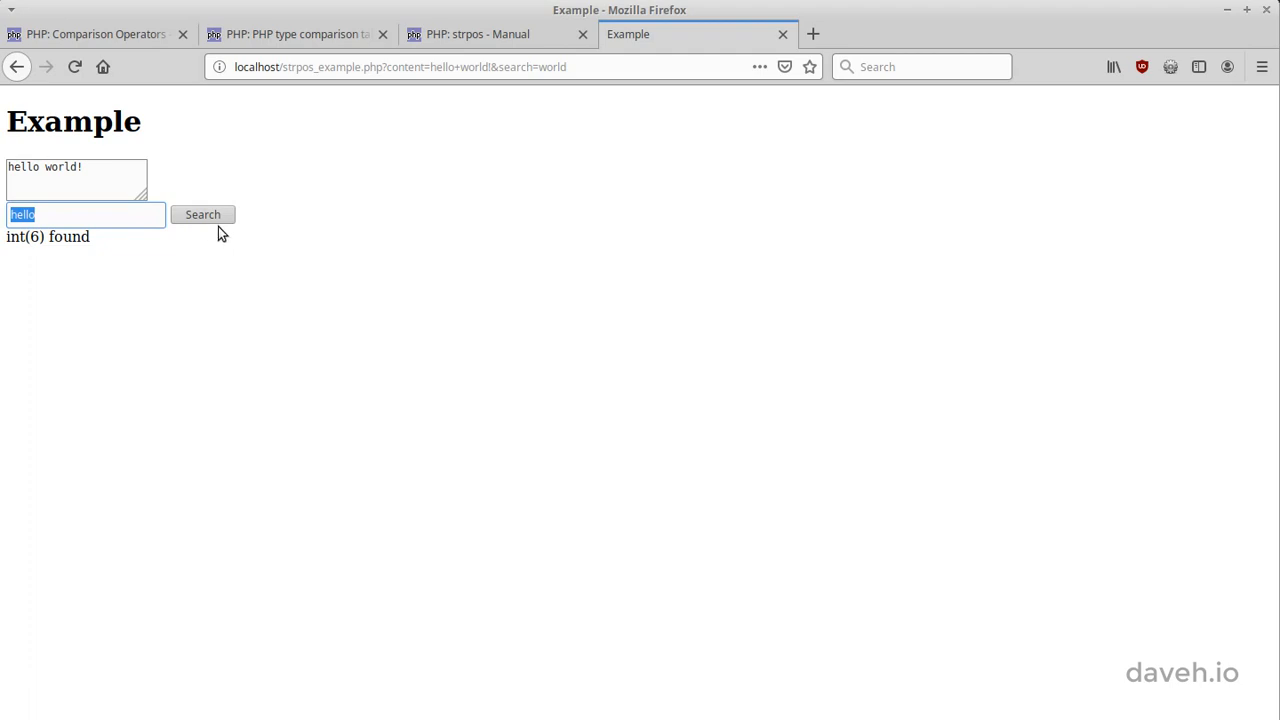
left_click(204, 214)
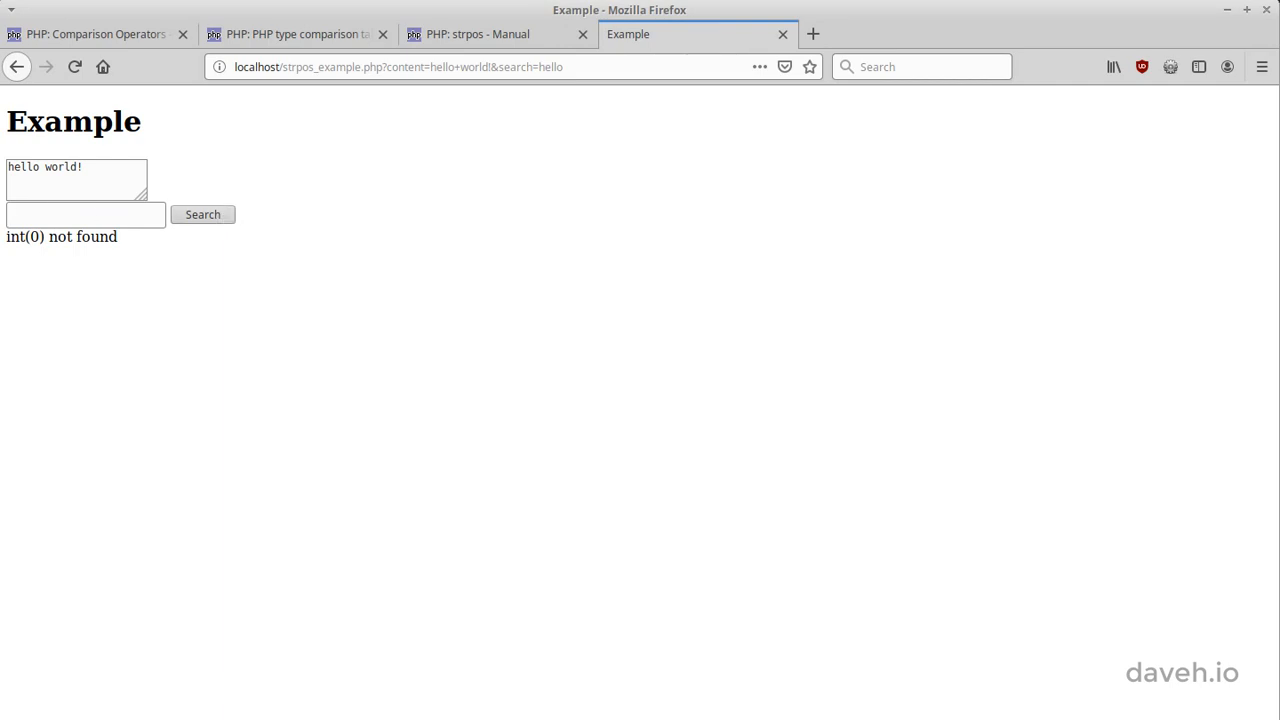
left_click(12, 168)
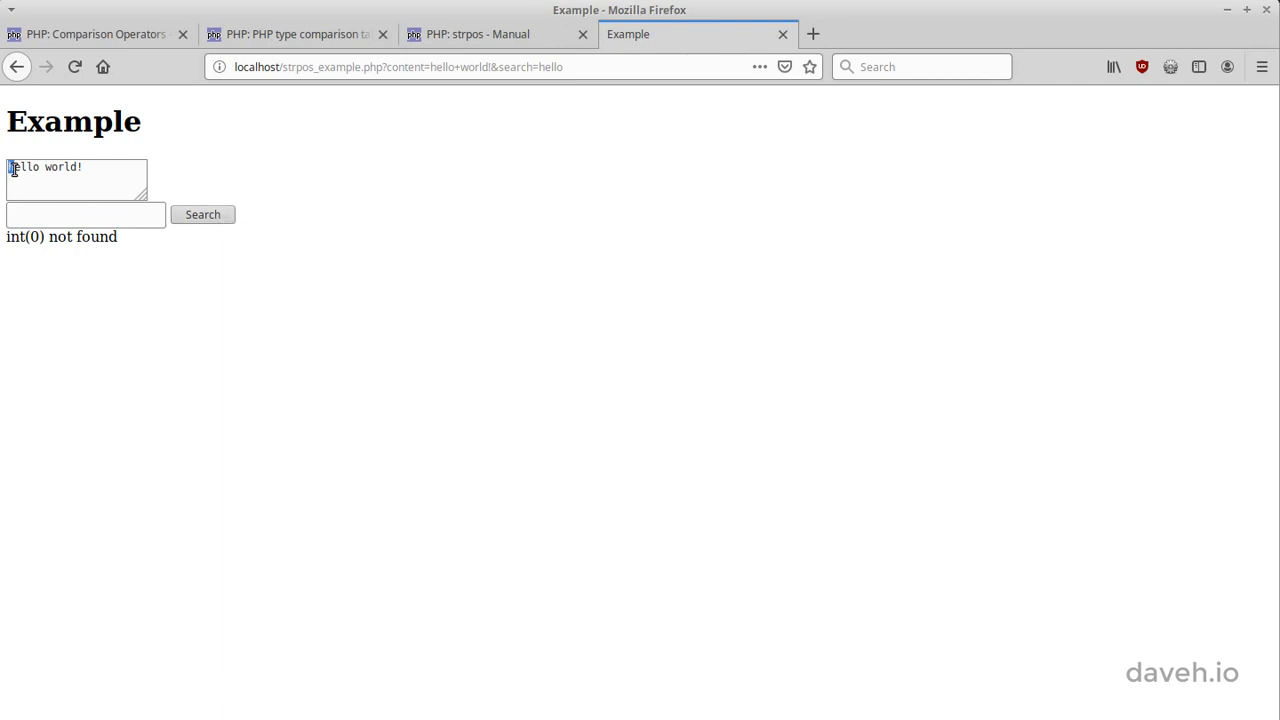
double_click(84, 236)
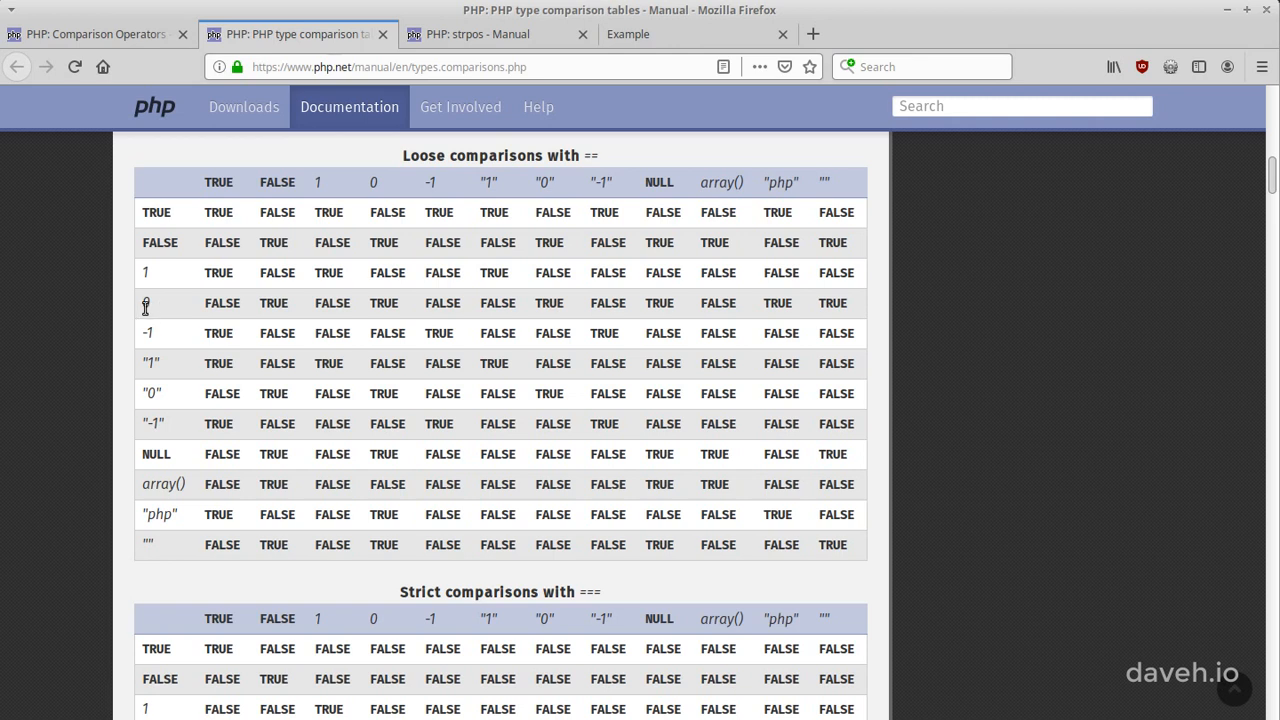
- Highlight the 0 row and its FALSE result in the loose == comparison table
double_click(276, 182)
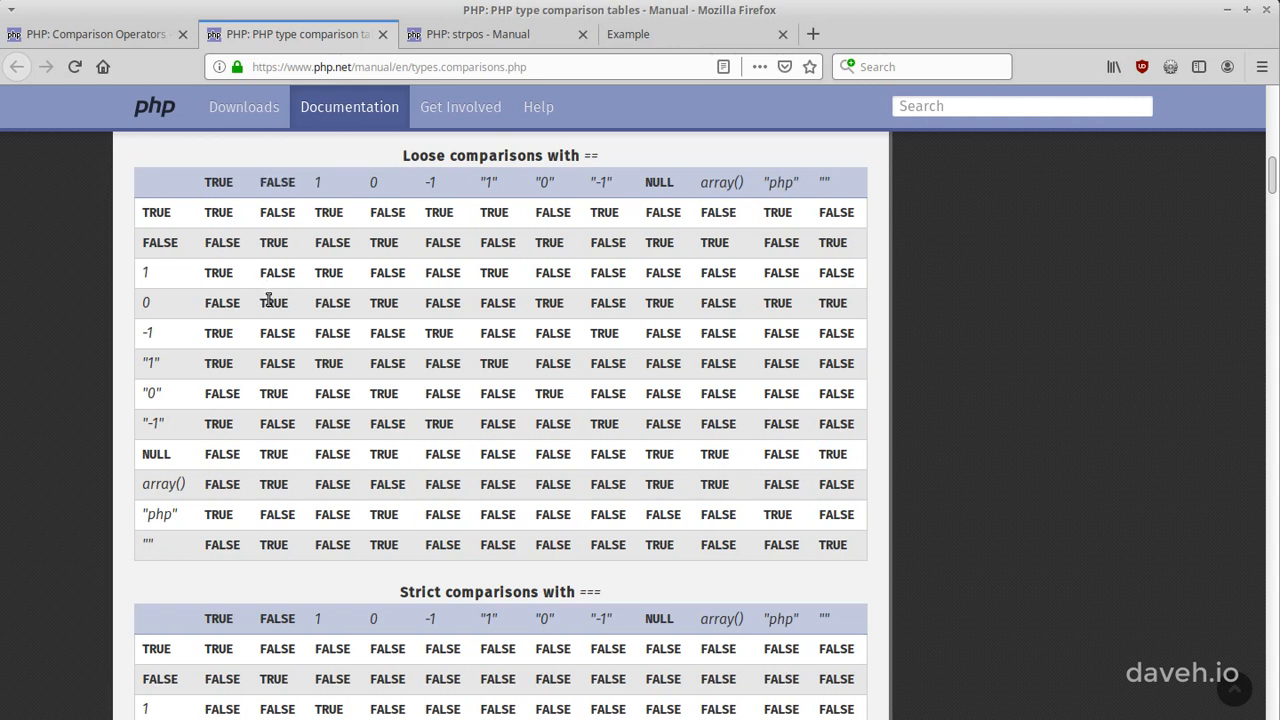
double_click(272, 304)
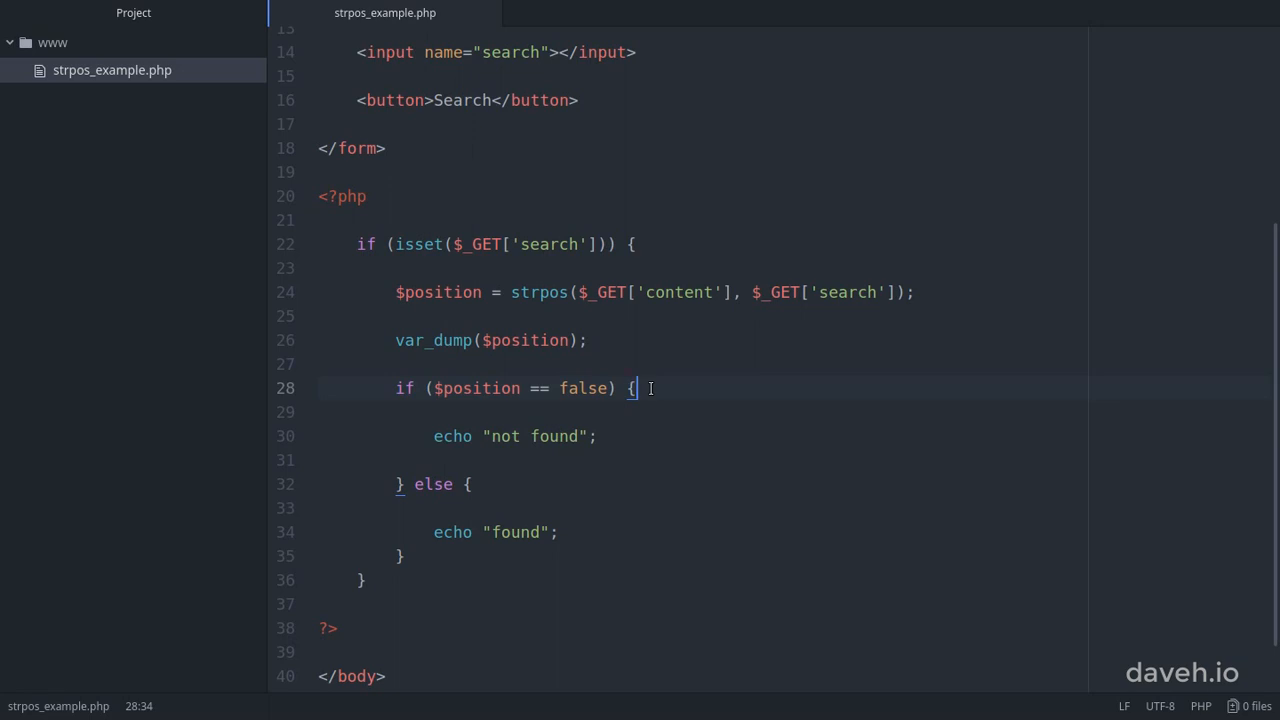
mouse_move(454, 380)
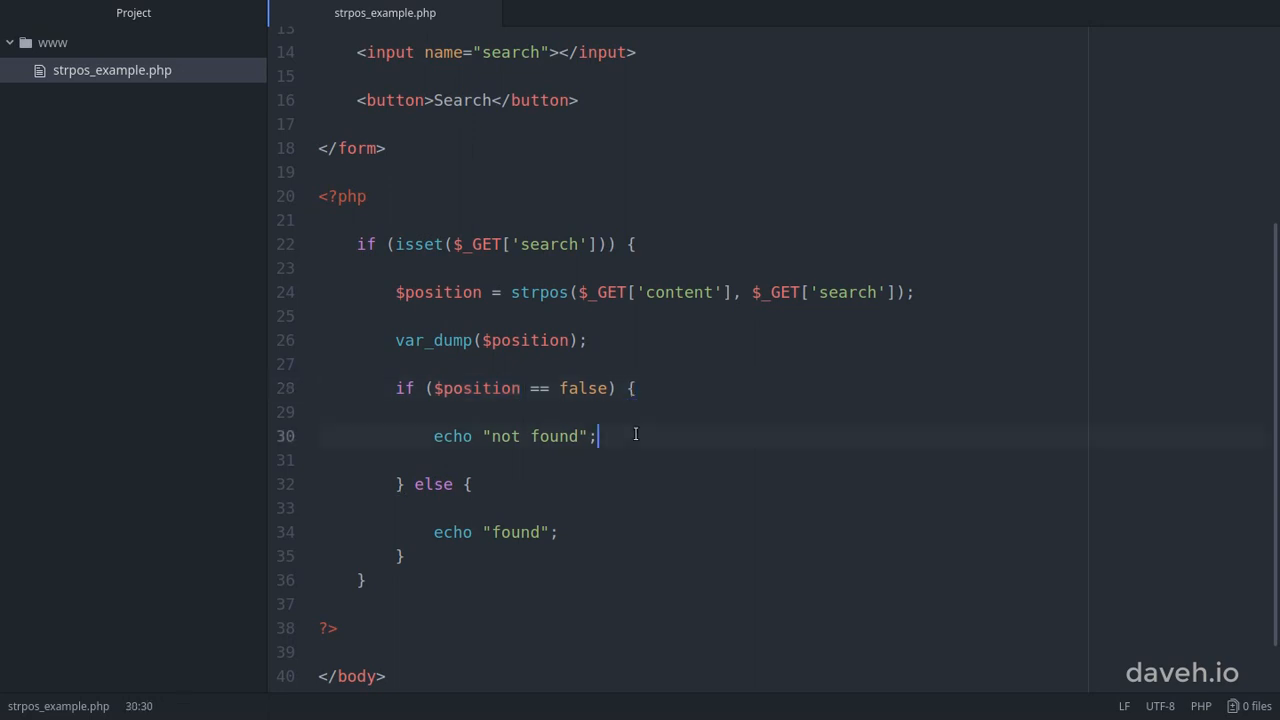
mouse_move(644, 396)
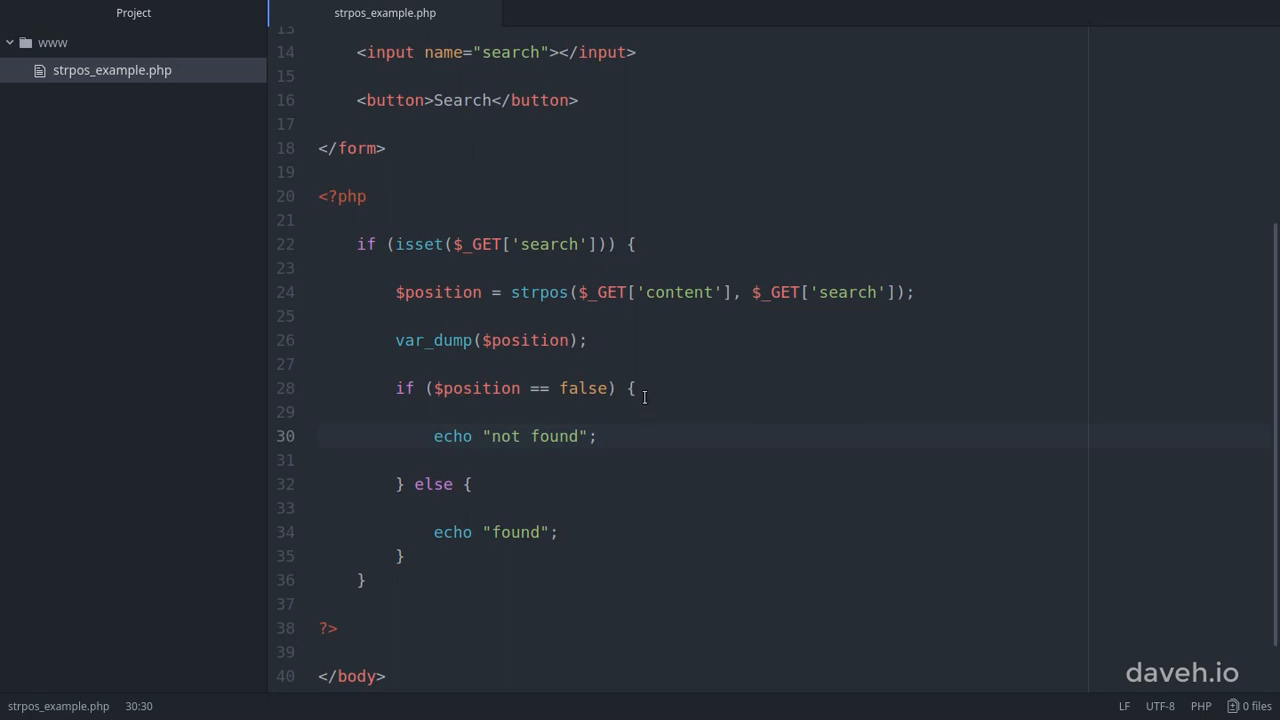
- Change the if condition to $position === false by adding a third =
left_click(634, 388)
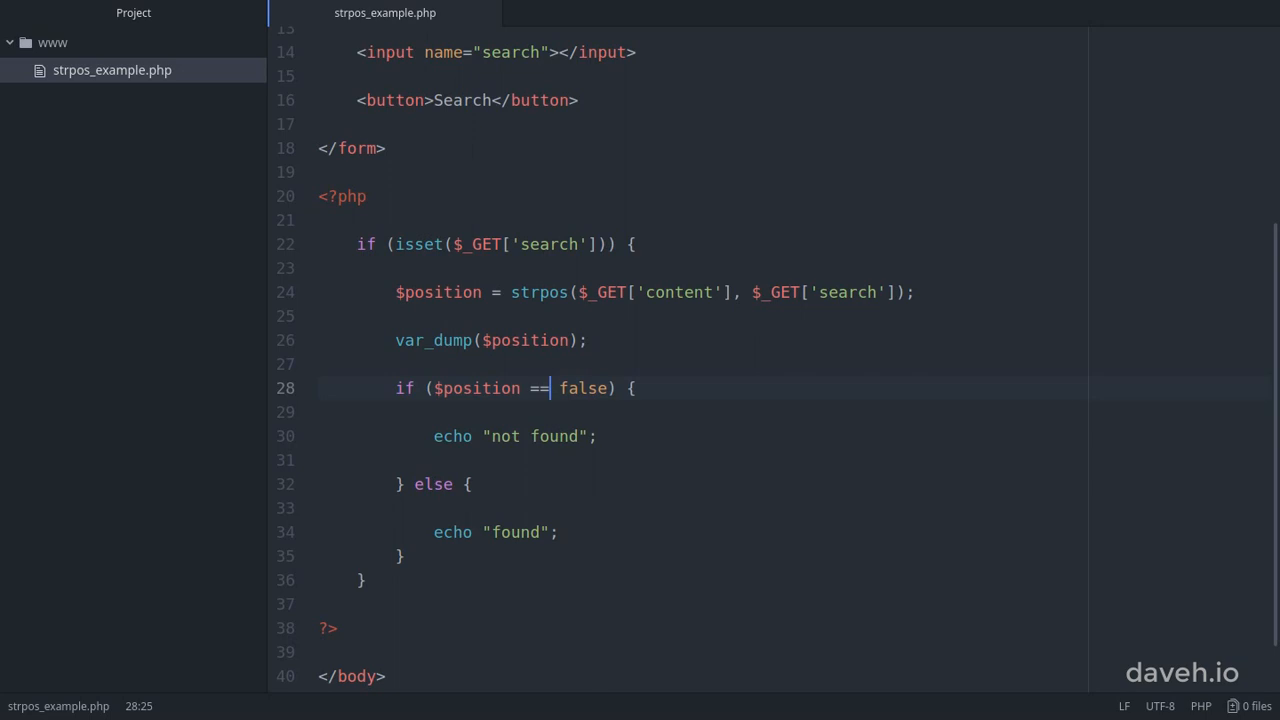
type("=")
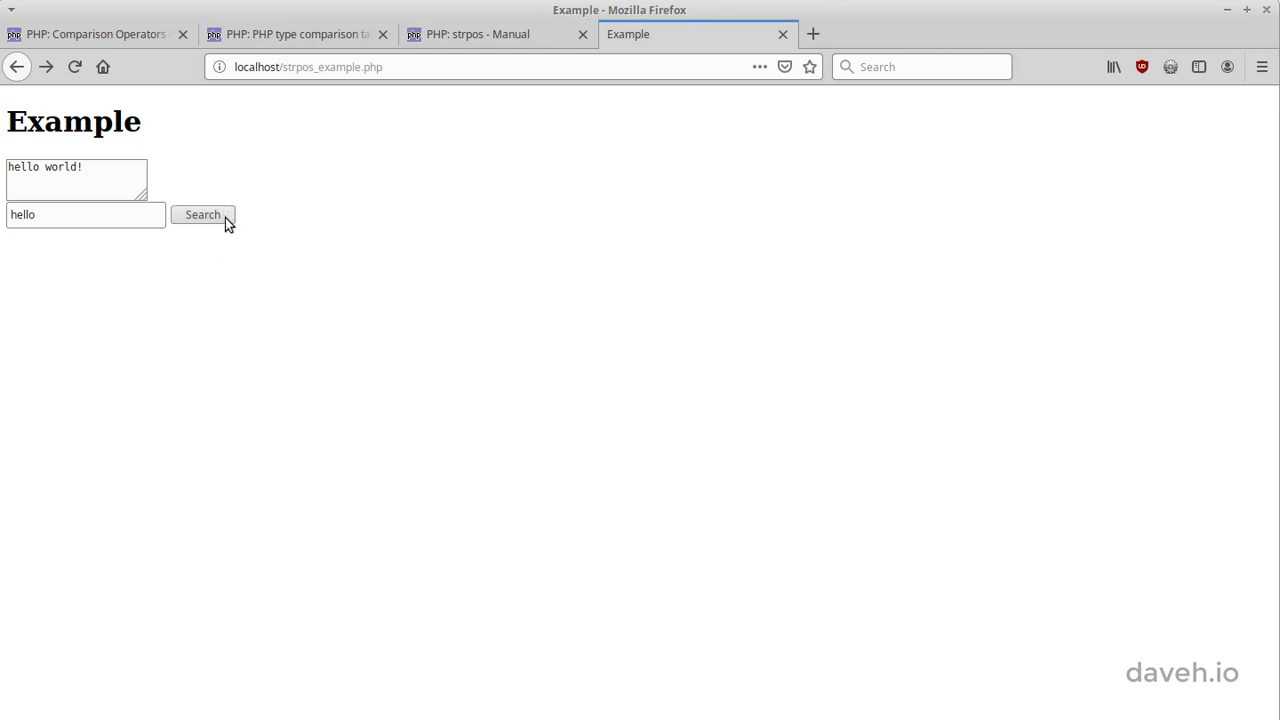
- Search 'hello' again and highlight the int(0) found result
left_click(202, 214)
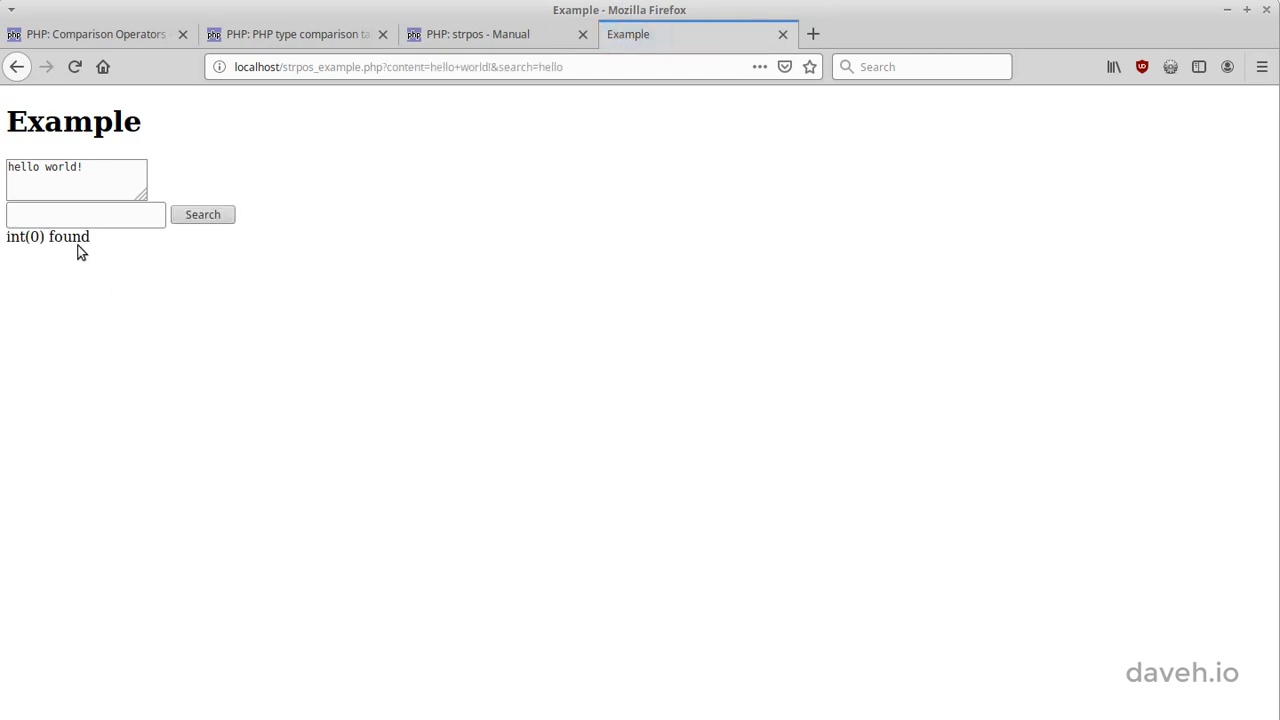
double_click(68, 236)
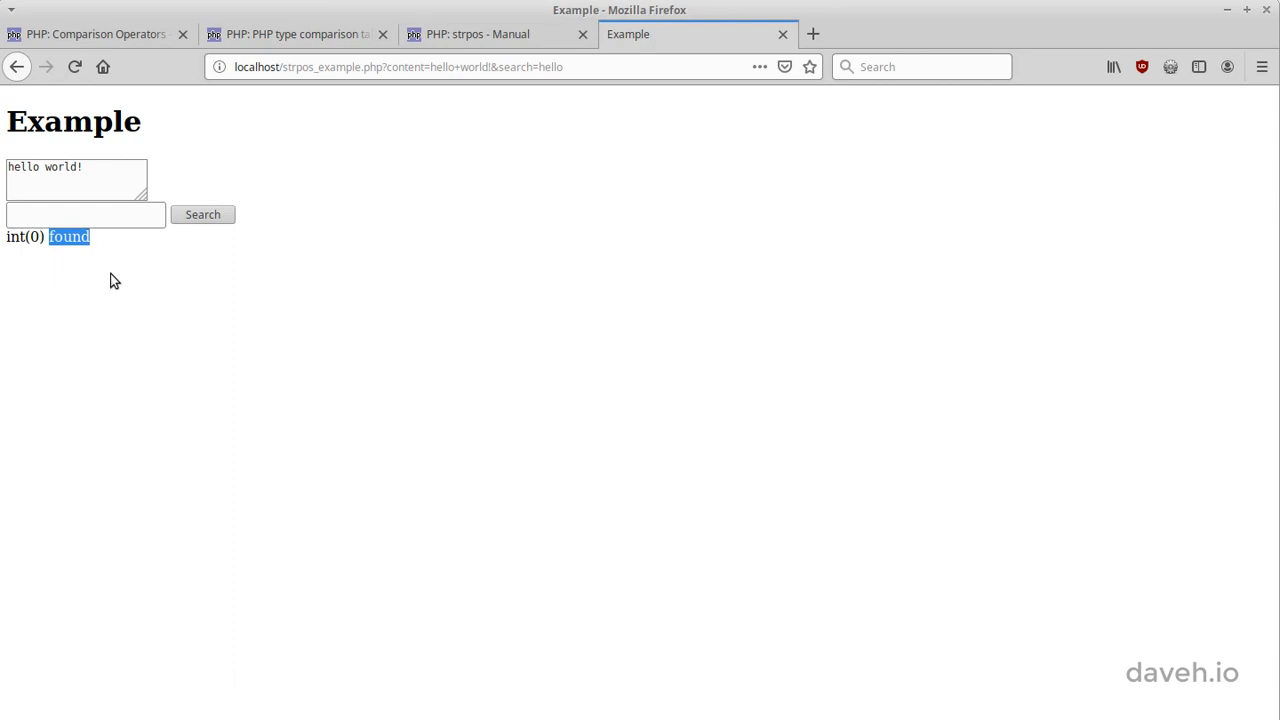
left_click(56, 264)
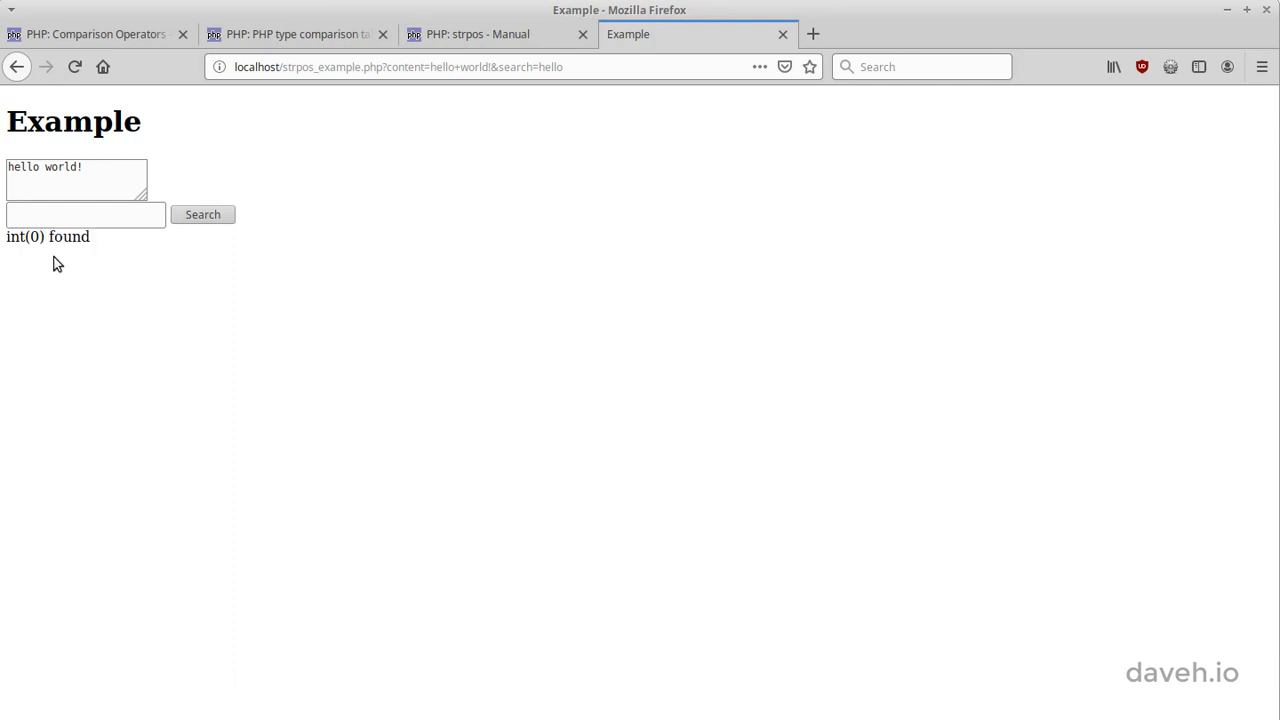
mouse_move(64, 274)
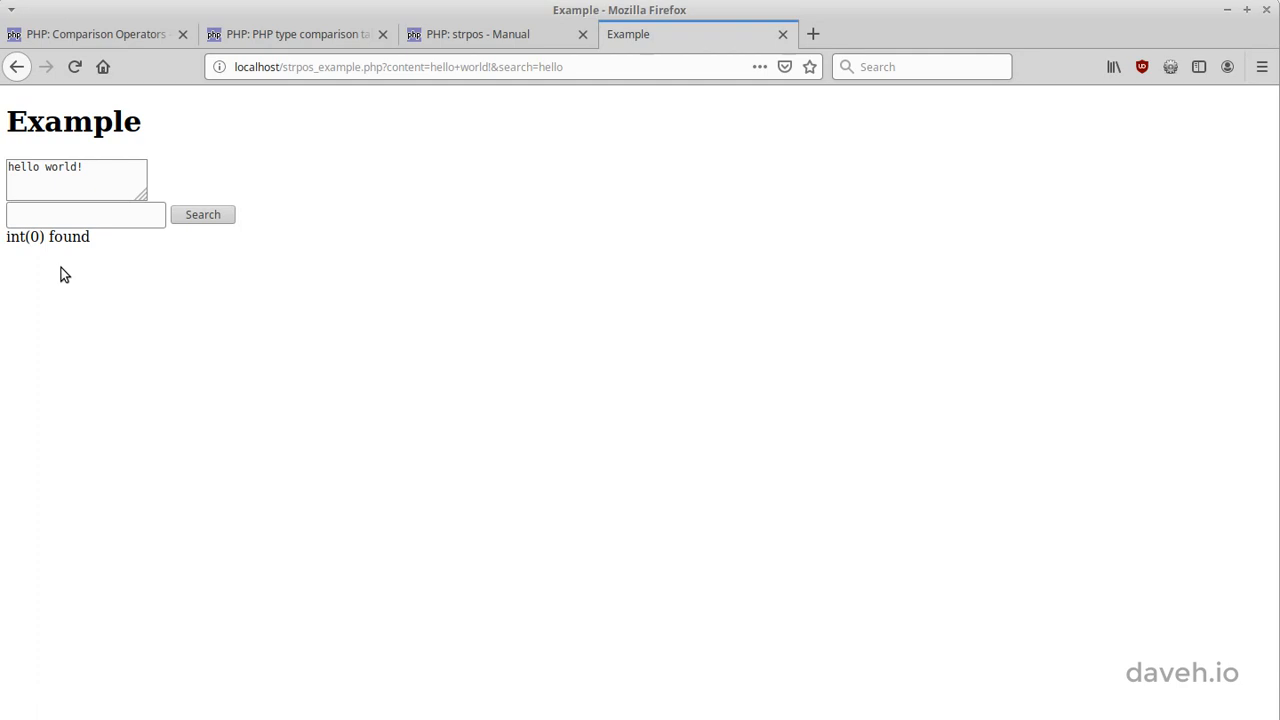
mouse_move(64, 268)
type("fish")
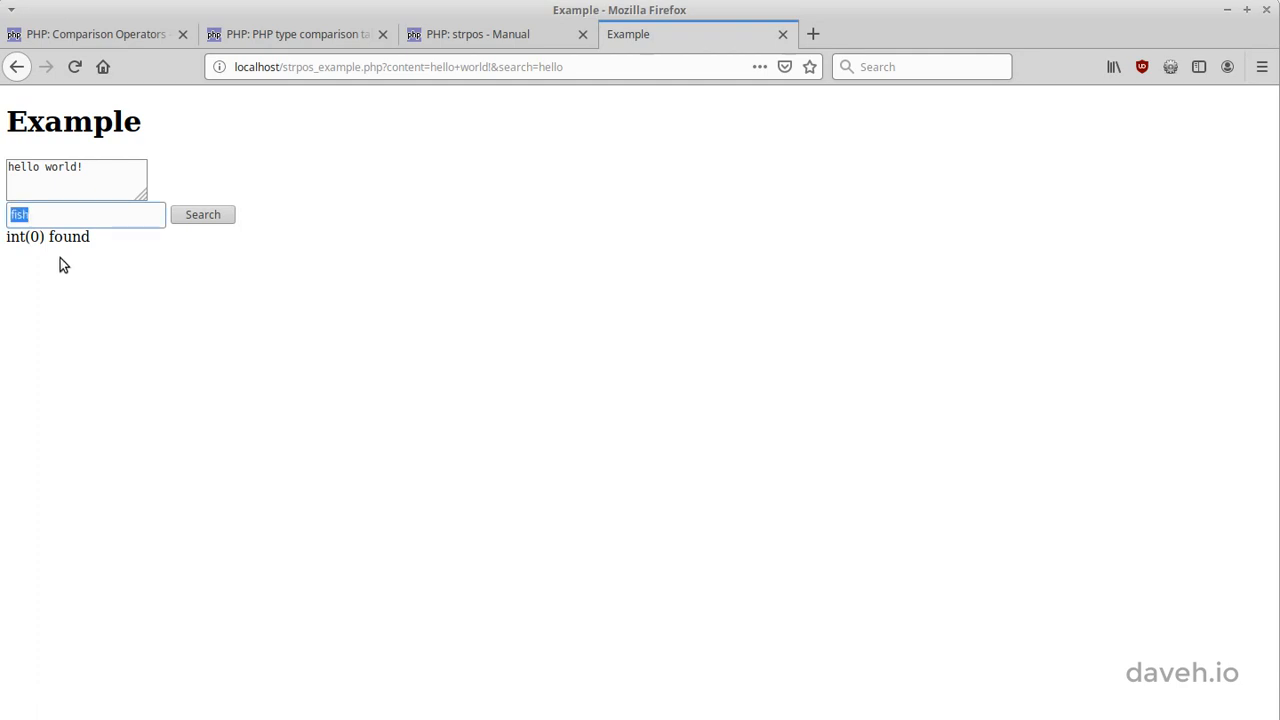
- Search 'fish' and highlight the bool(false) not found result, then go to the strpos manual
left_click(202, 216)
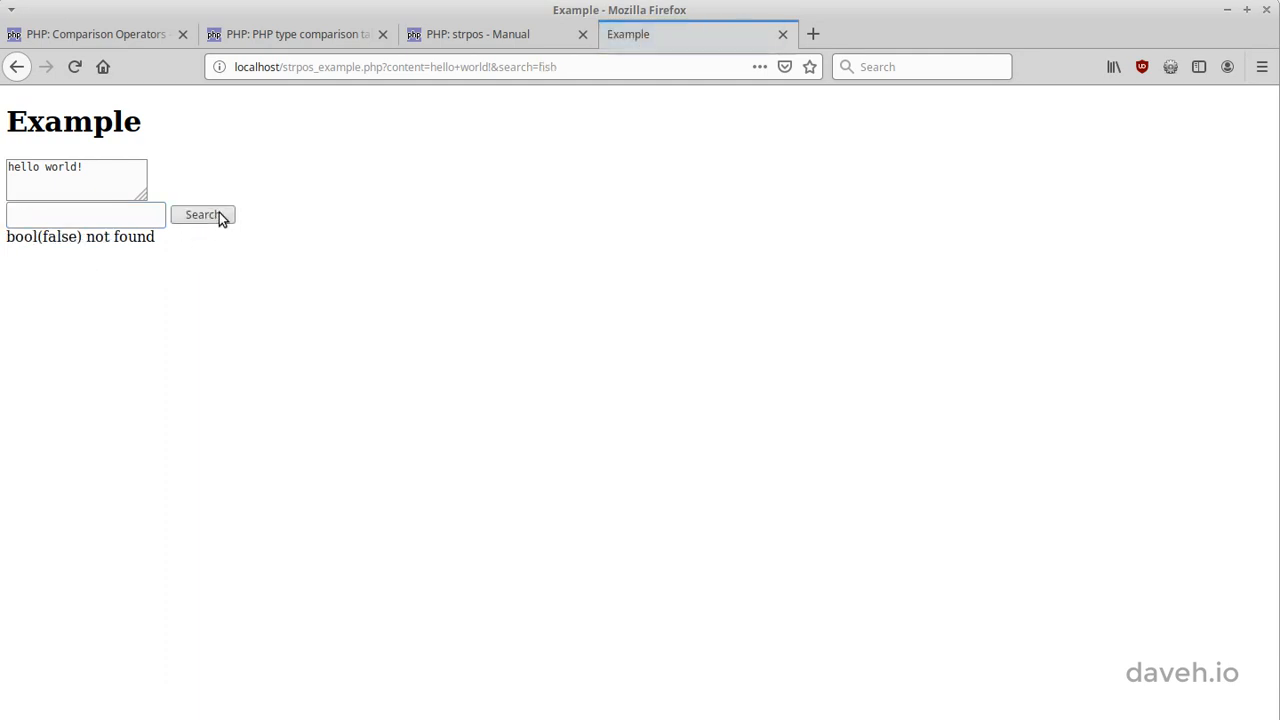
mouse_move(118, 268)
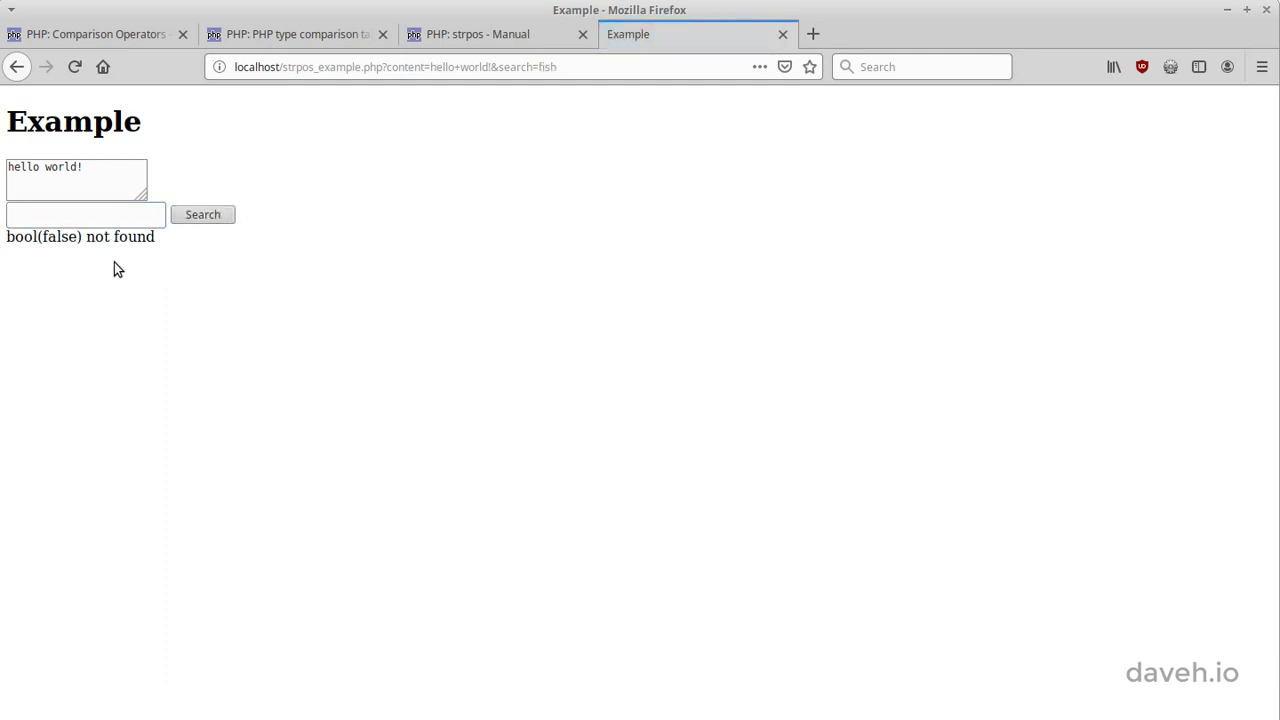
mouse_move(92, 268)
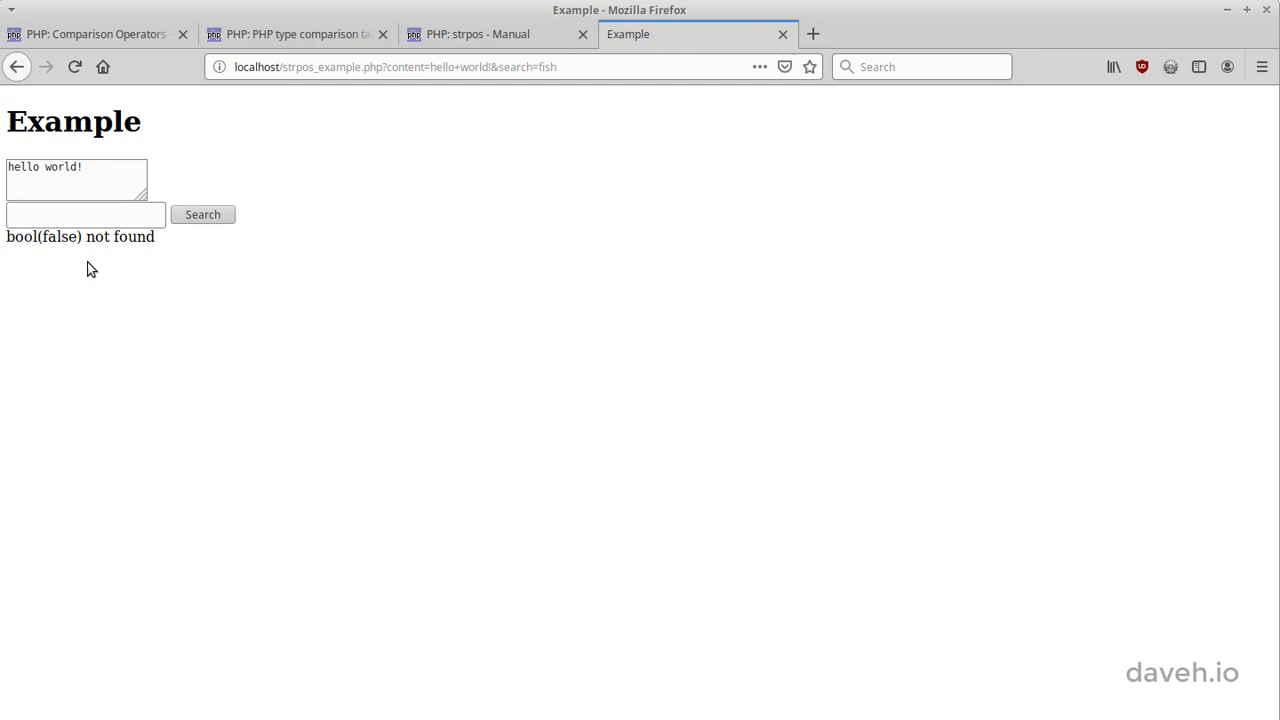
double_click(60, 236)
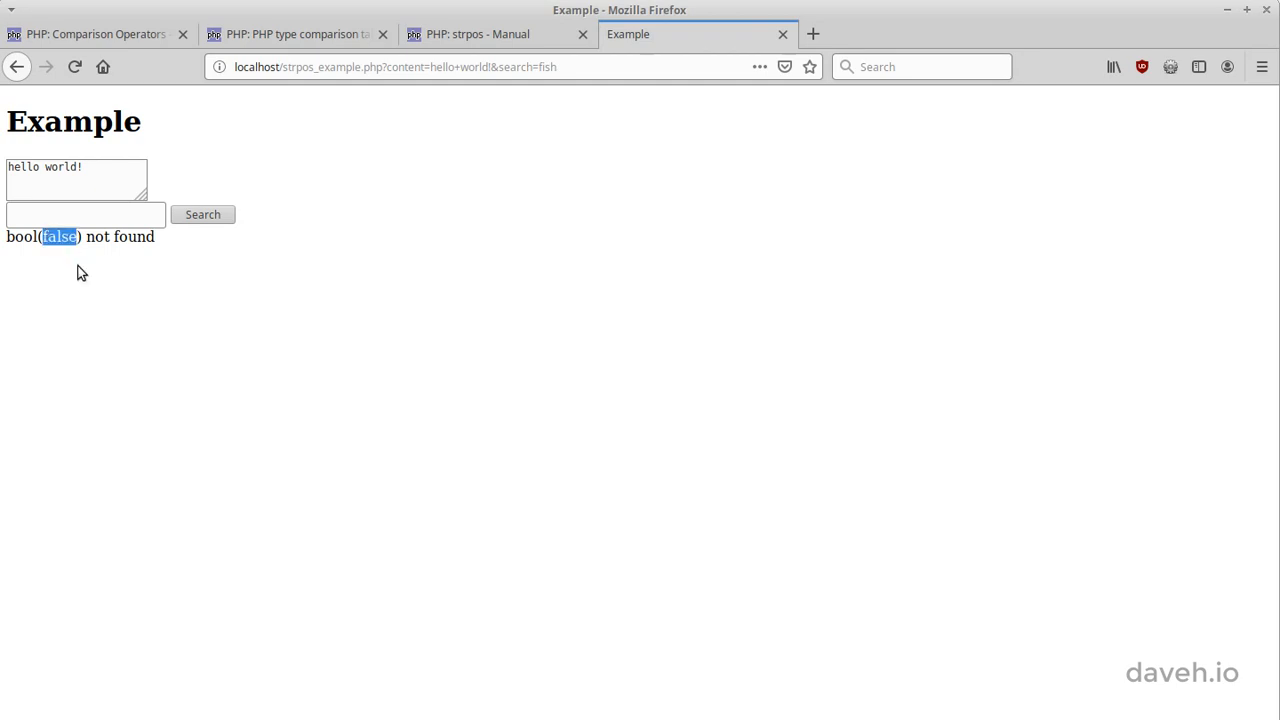
left_click(480, 34)
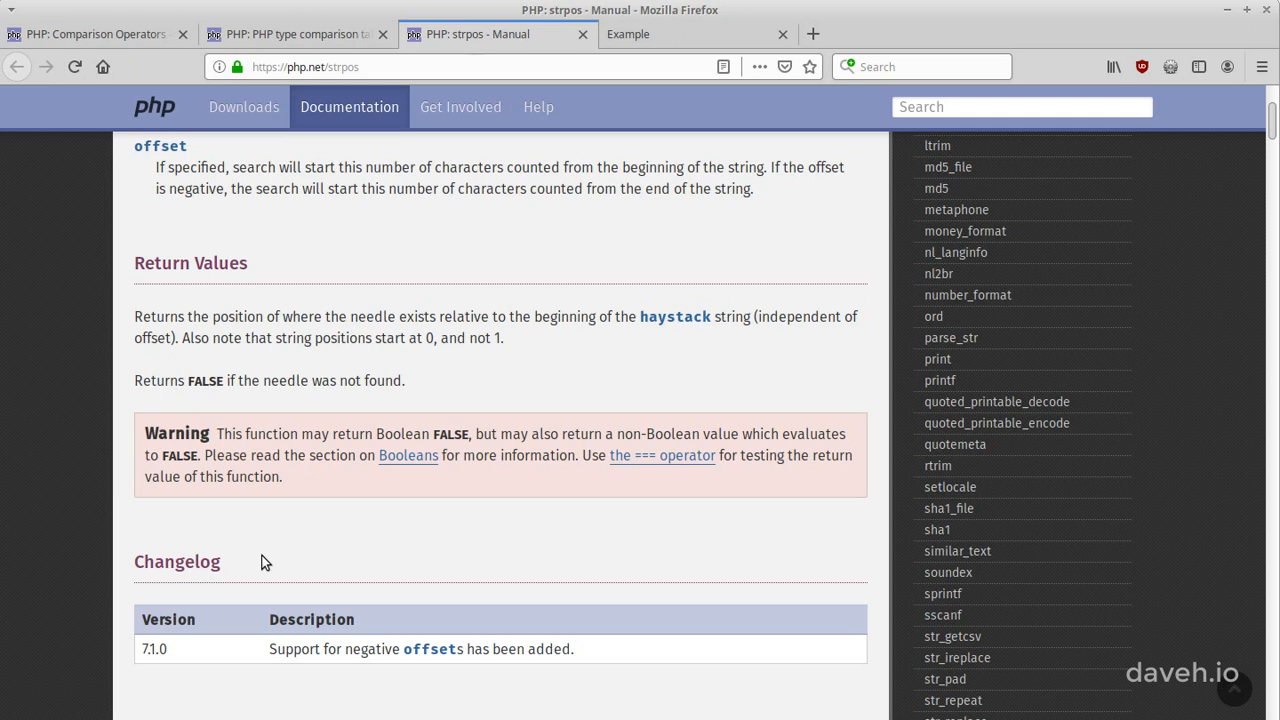
mouse_move(276, 456)
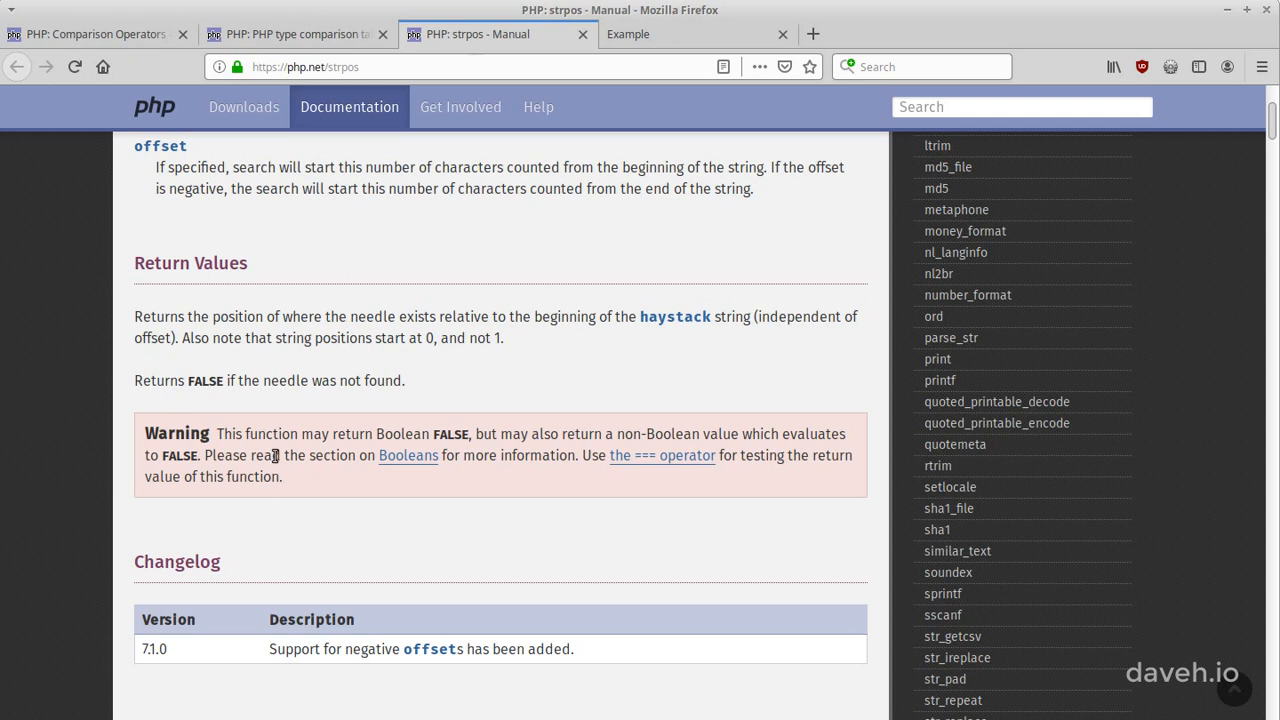
mouse_move(262, 432)
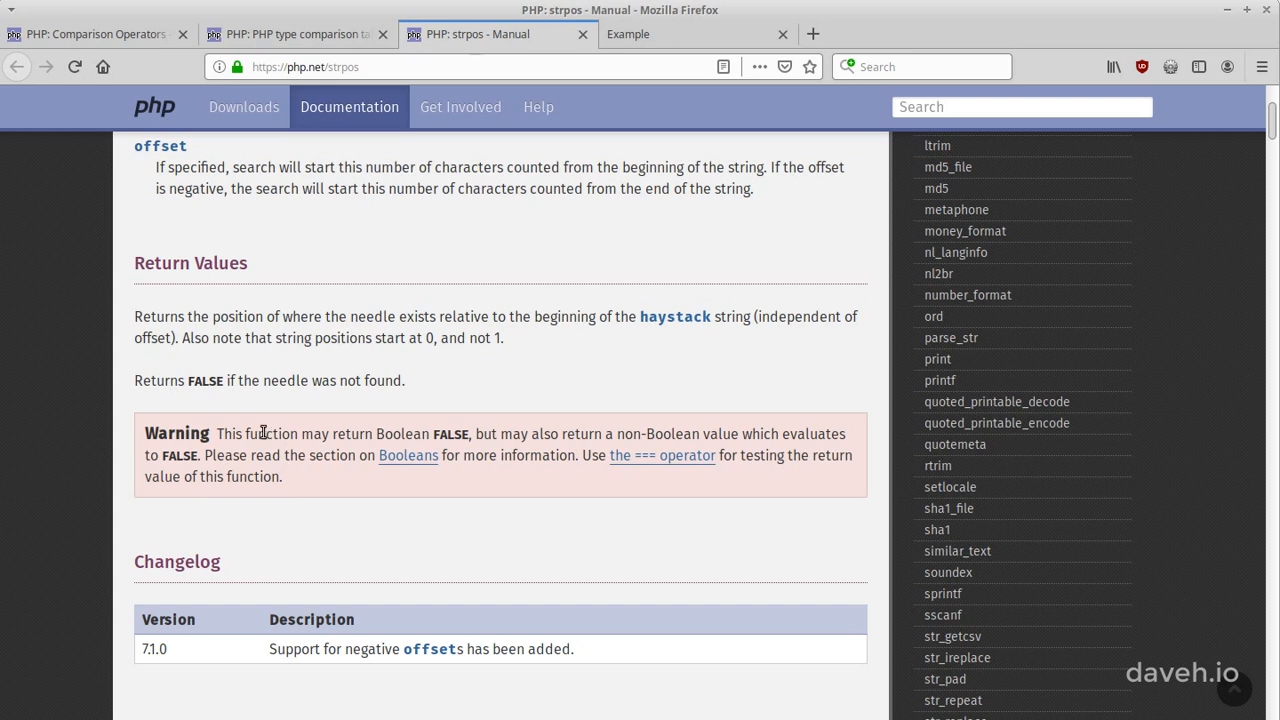
double_click(176, 432)
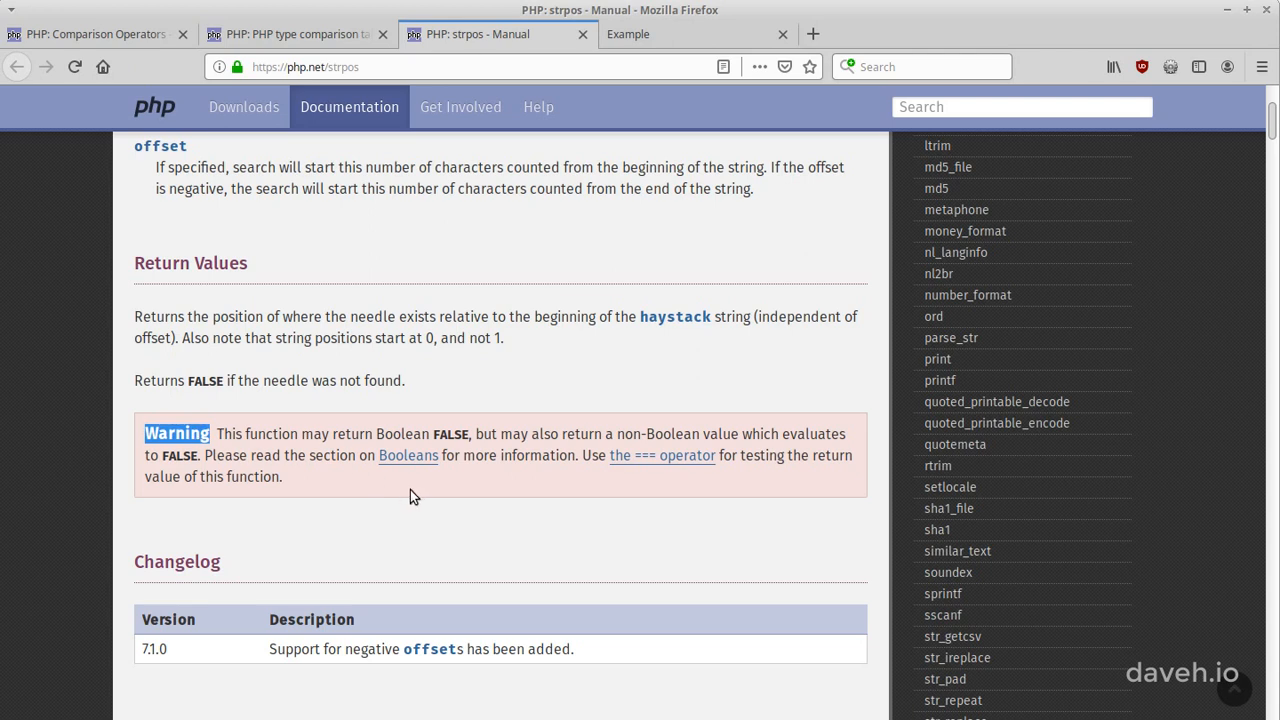
mouse_move(662, 456)
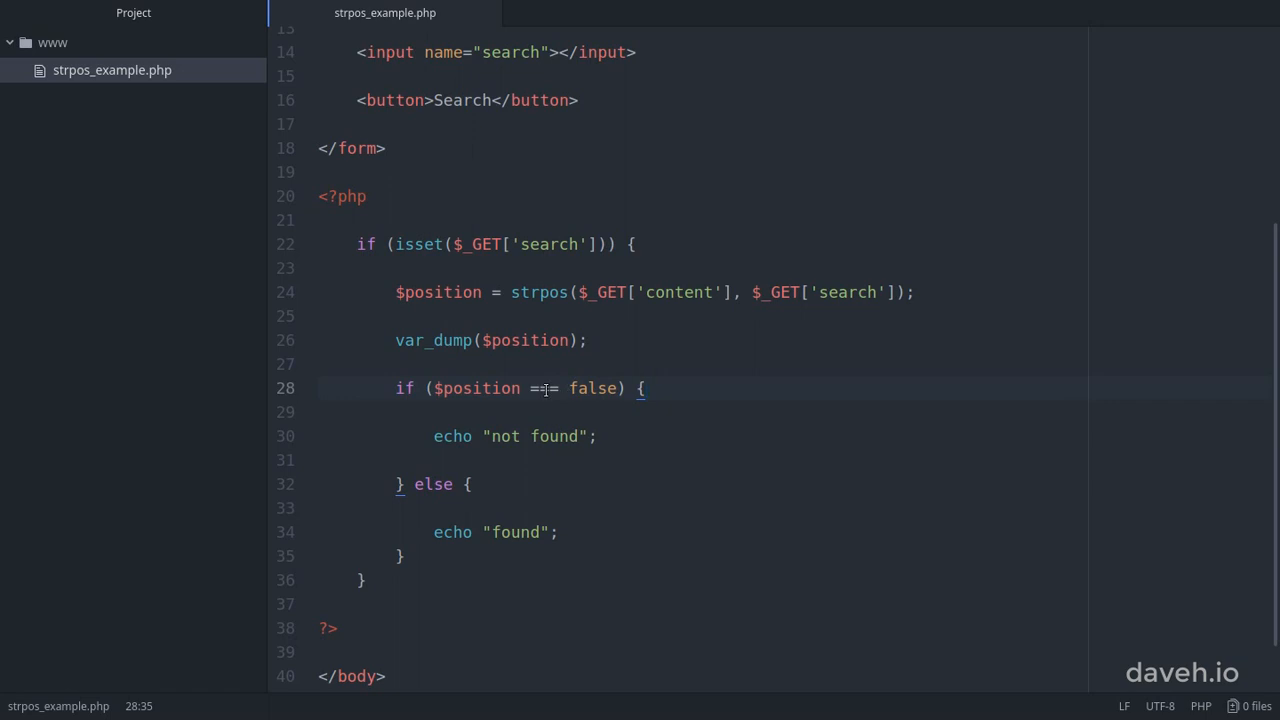
- Place the cursor on line 28 beside the $position === false comparison
left_click(644, 388)
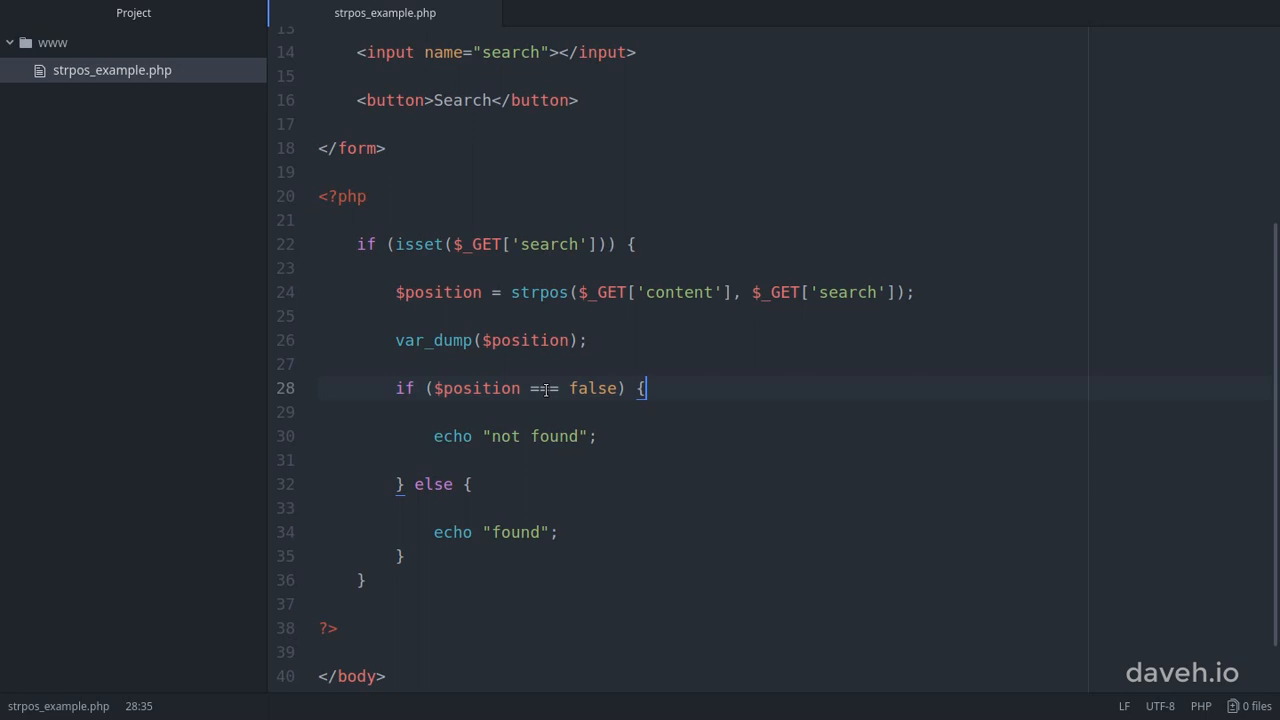